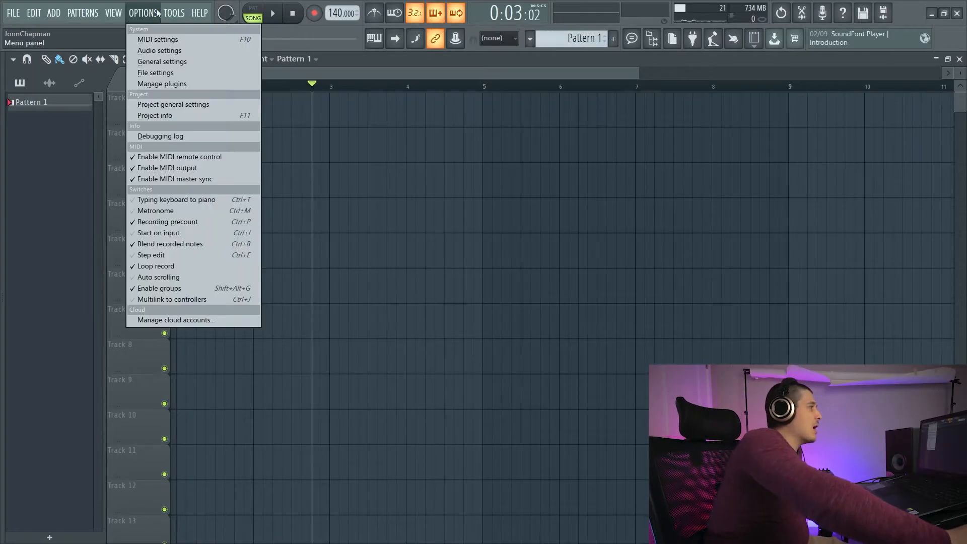
Step: Show the File settings and scroll through the Backup folder's autosaved project versions
click(155, 73)
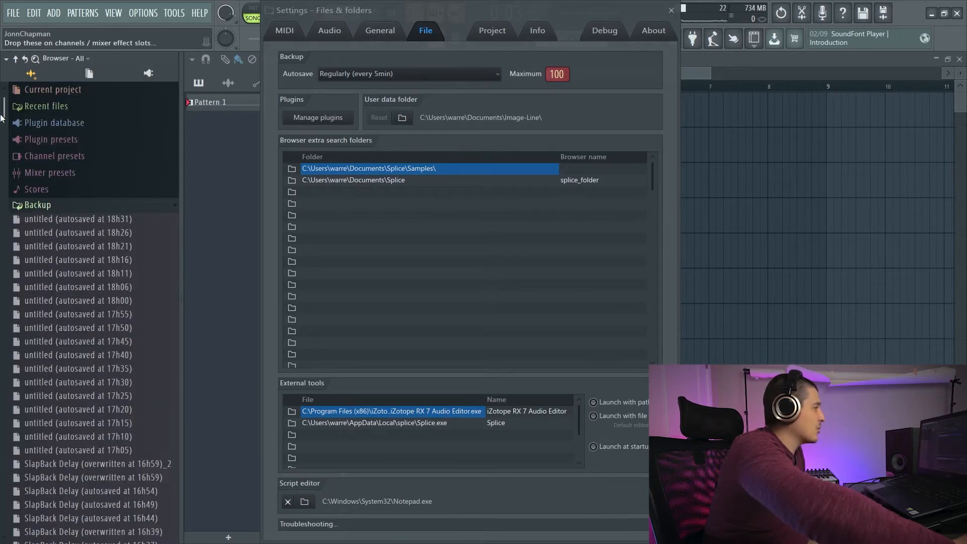
scroll(up, 3)
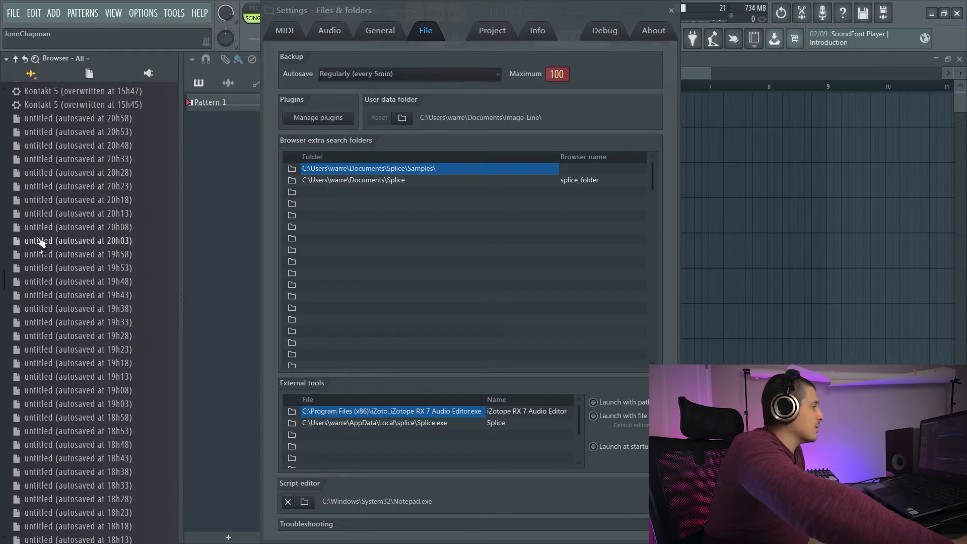
scroll(down, 3)
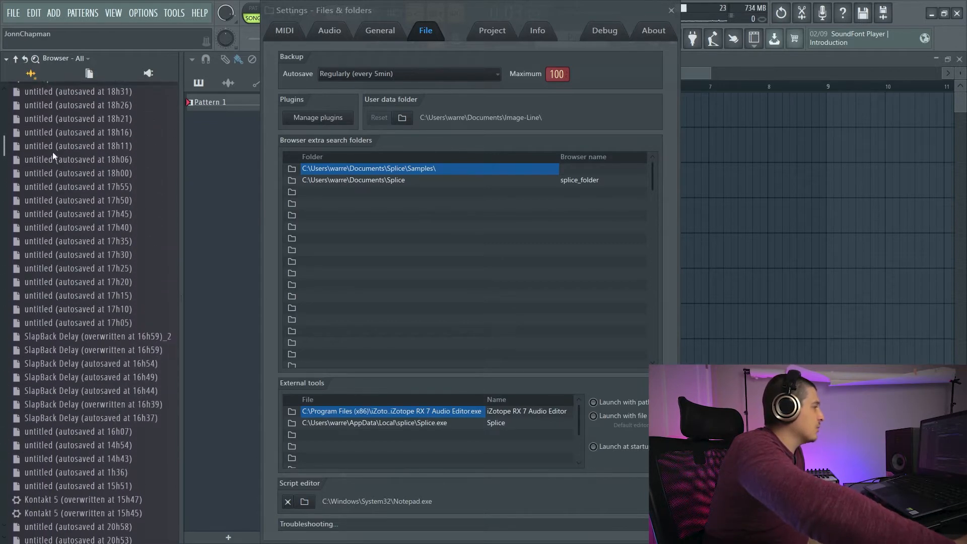
scroll(up, 3)
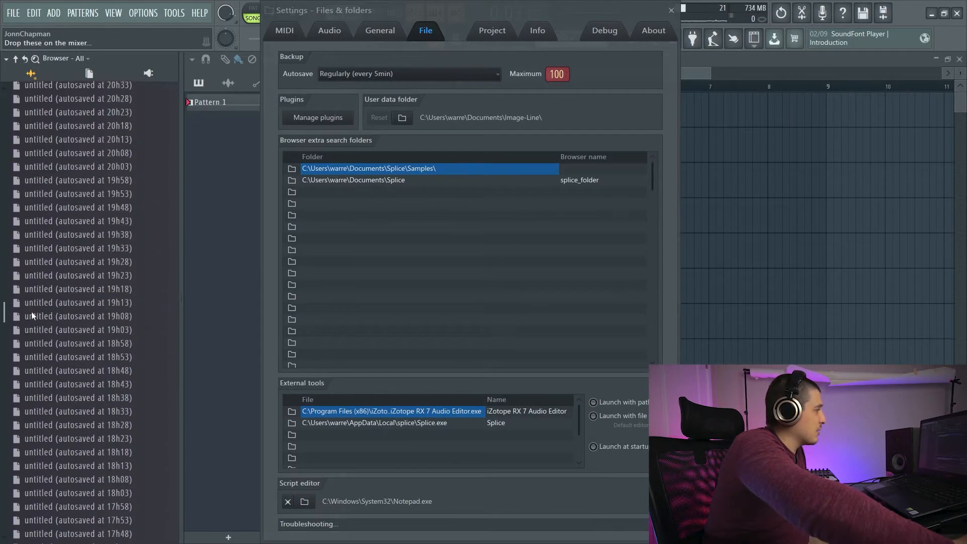
scroll(up, 3)
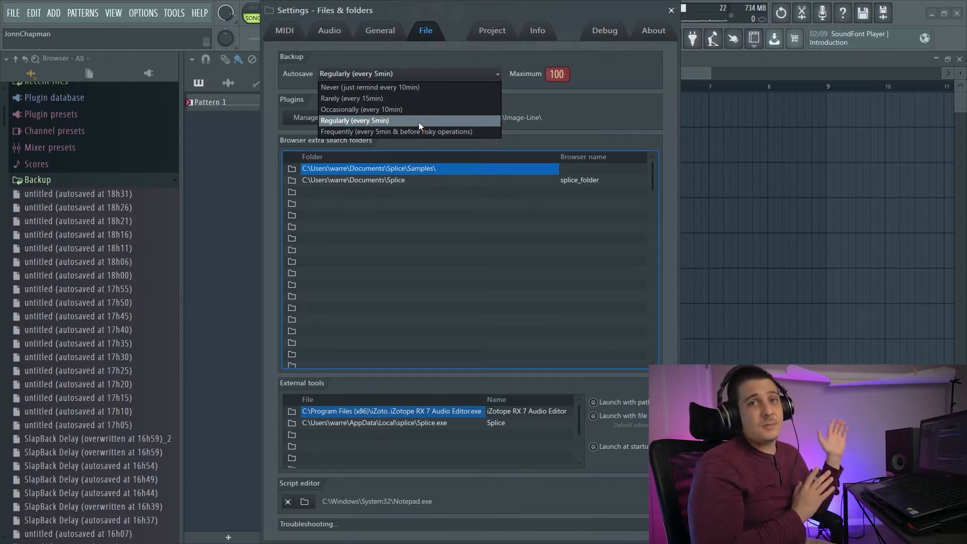
mouse_move(423, 86)
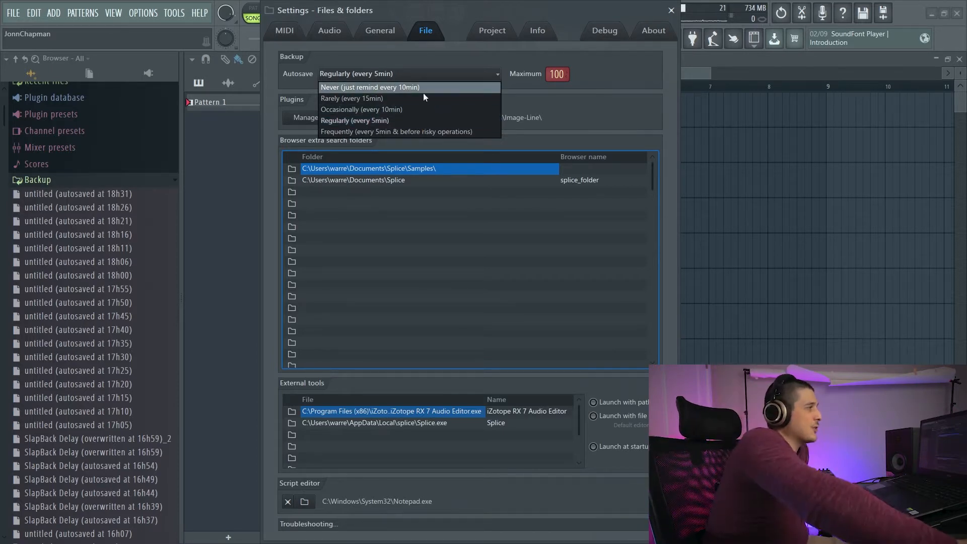
mouse_move(373, 99)
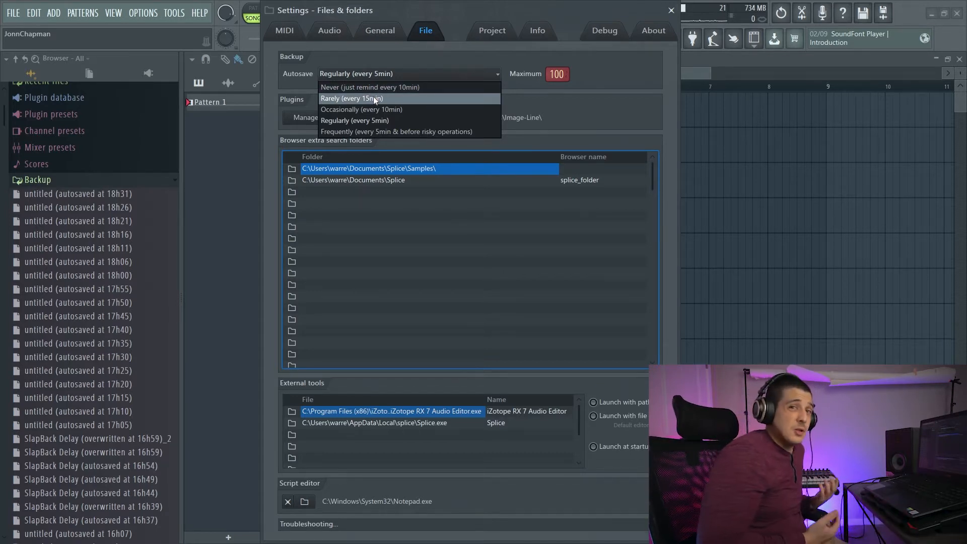
mouse_move(361, 109)
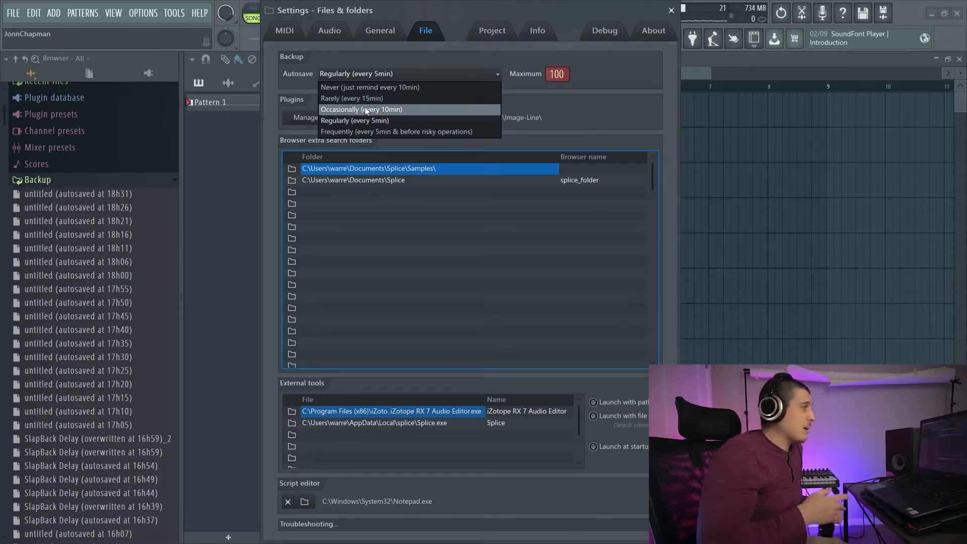
mouse_move(355, 120)
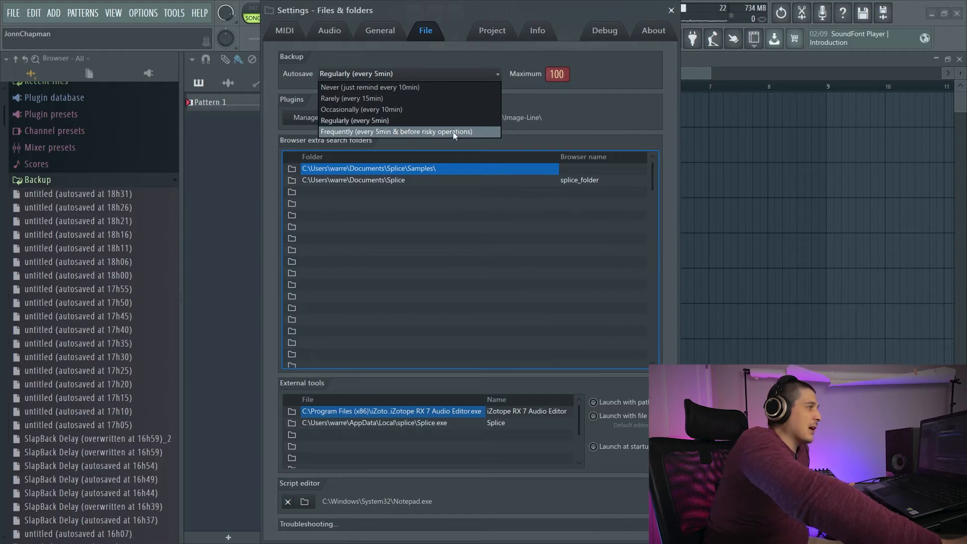
mouse_move(461, 138)
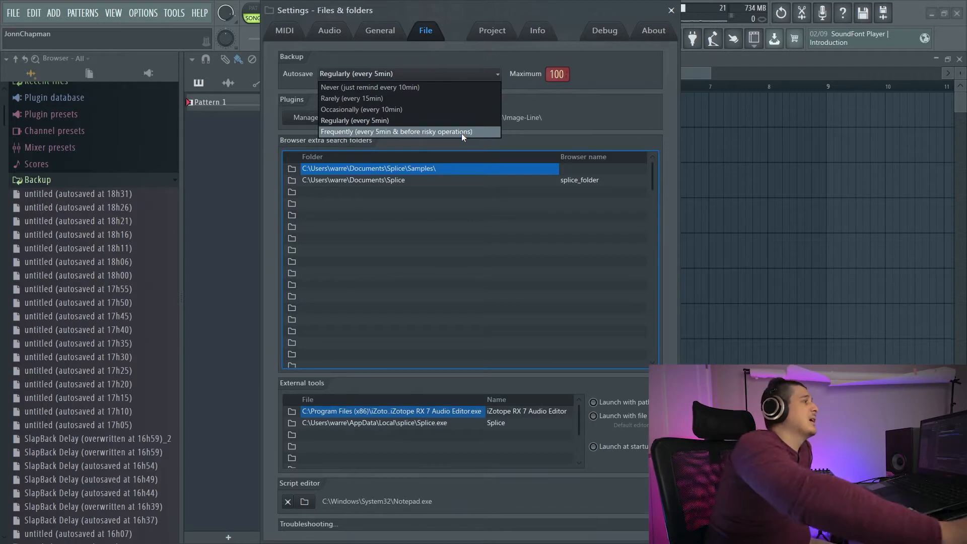
mouse_move(354, 120)
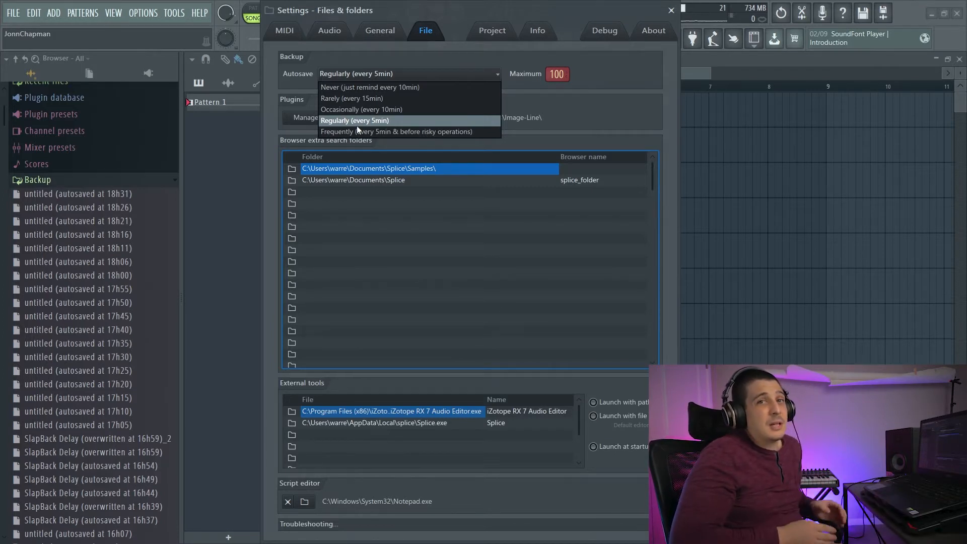
Step: Keep autosave at Regularly (every 5 min), view Edison's details in the Plugin Manager, then close it
click(355, 120)
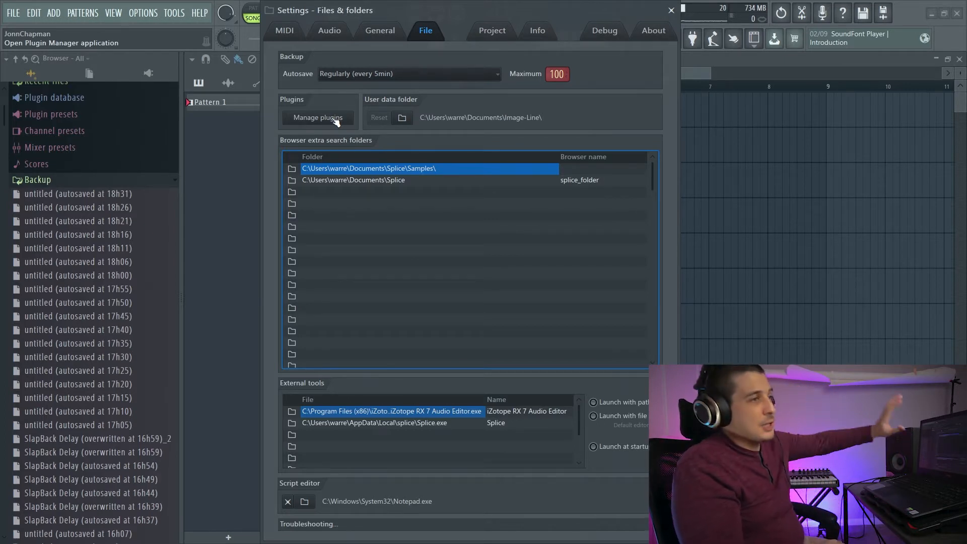
click(317, 117)
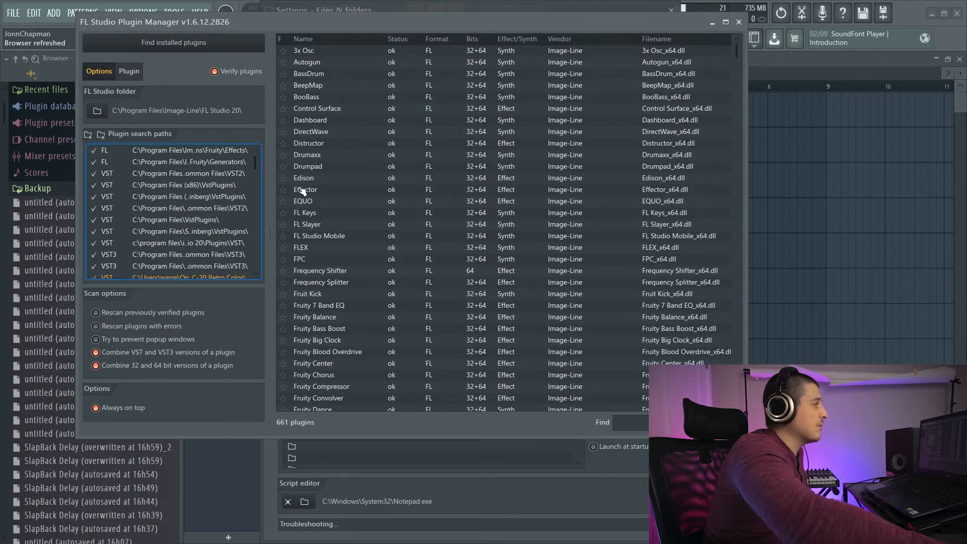
click(303, 177)
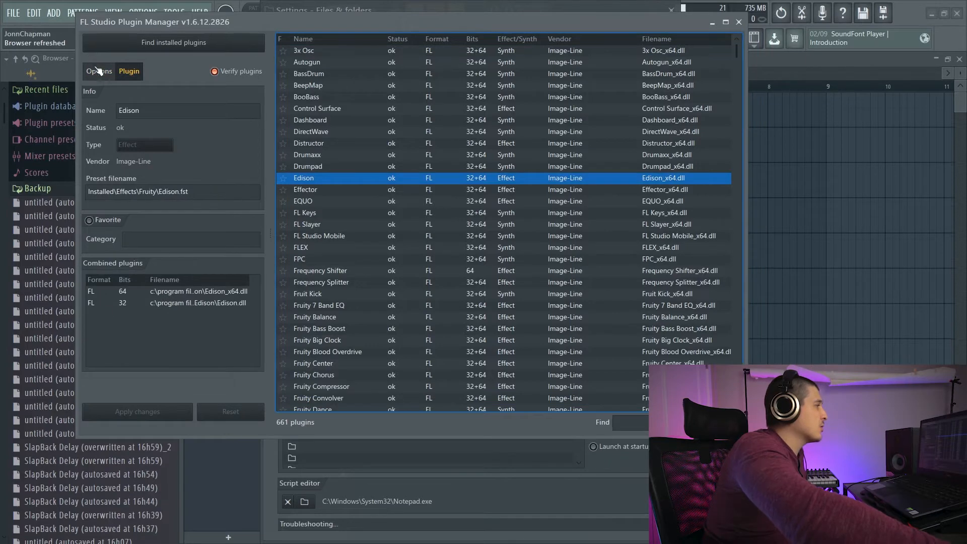
click(98, 70)
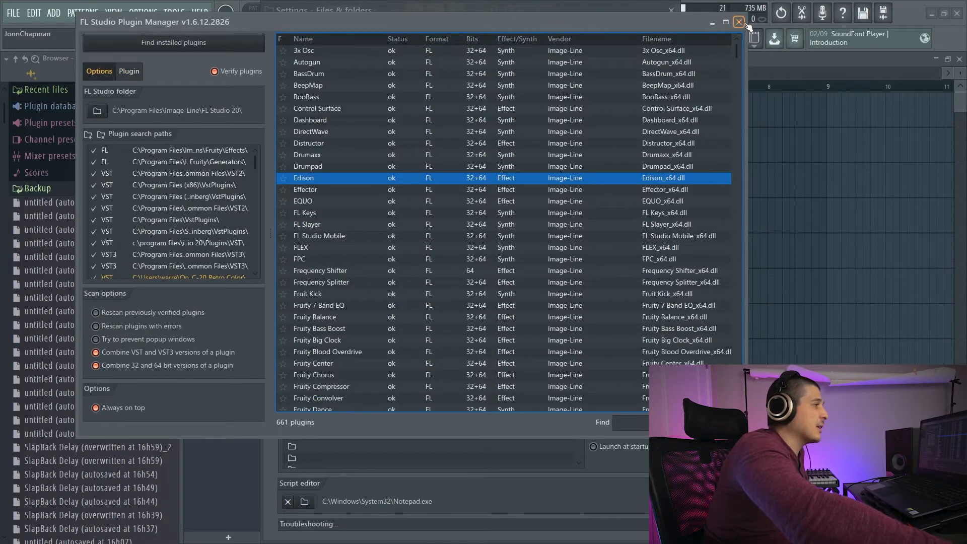
click(741, 21)
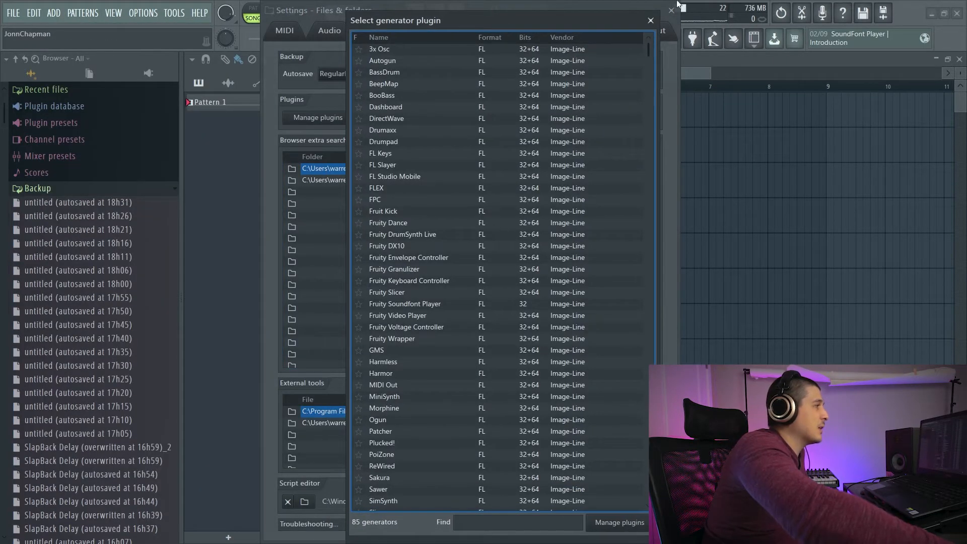
Step: Close the generator plugin picker and dismiss the Master slot's effect plugin list
click(649, 20)
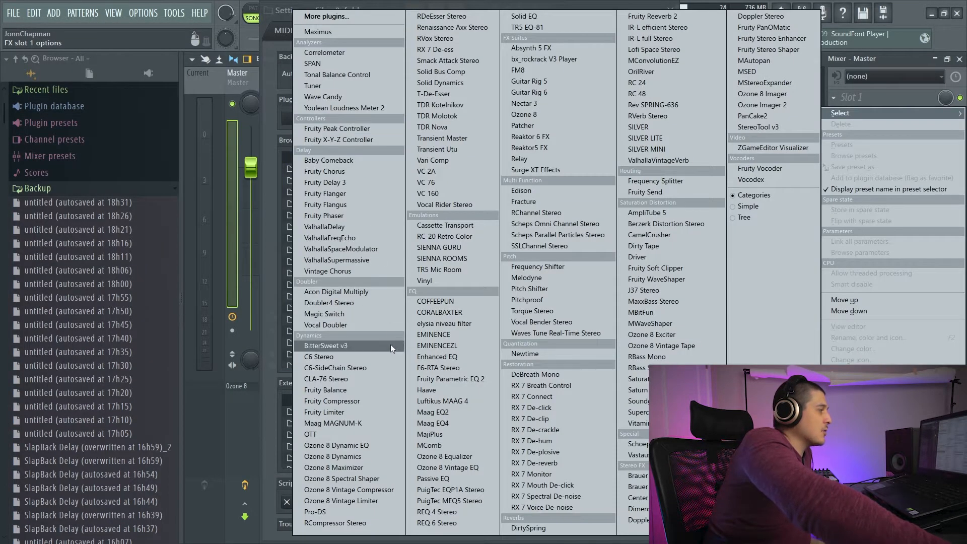
mouse_move(432, 222)
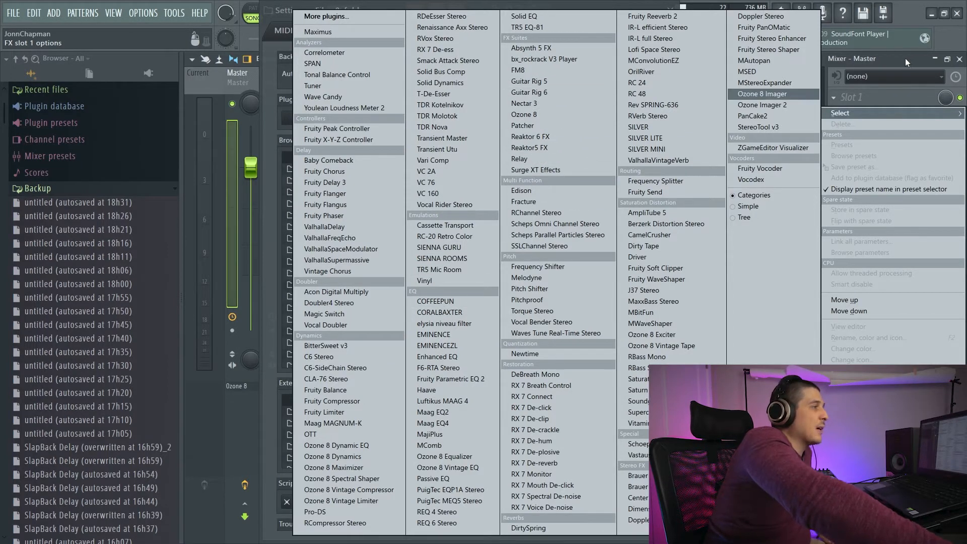
click(325, 17)
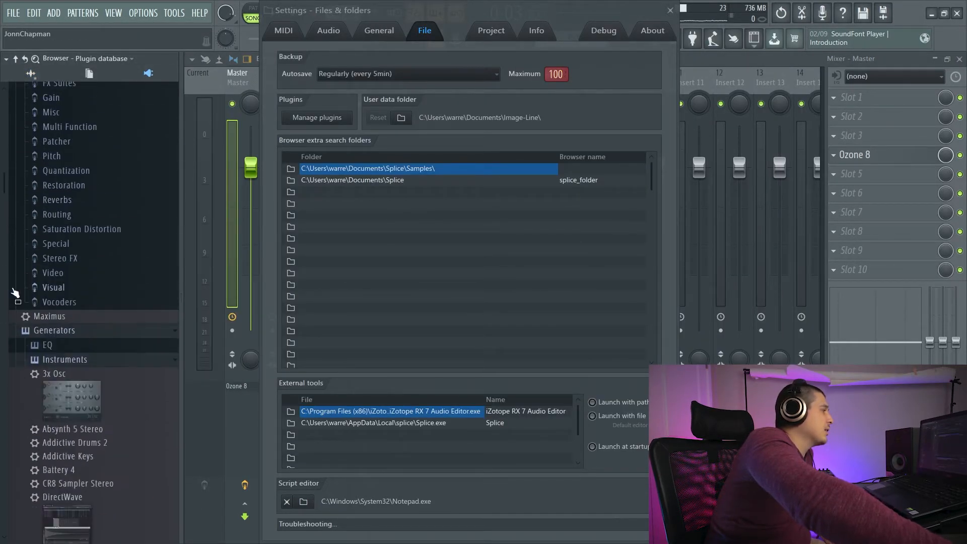
Step: Collapse Effects, peek at the add list, then open the Generators category folder in File Explorer
scroll(up, 3)
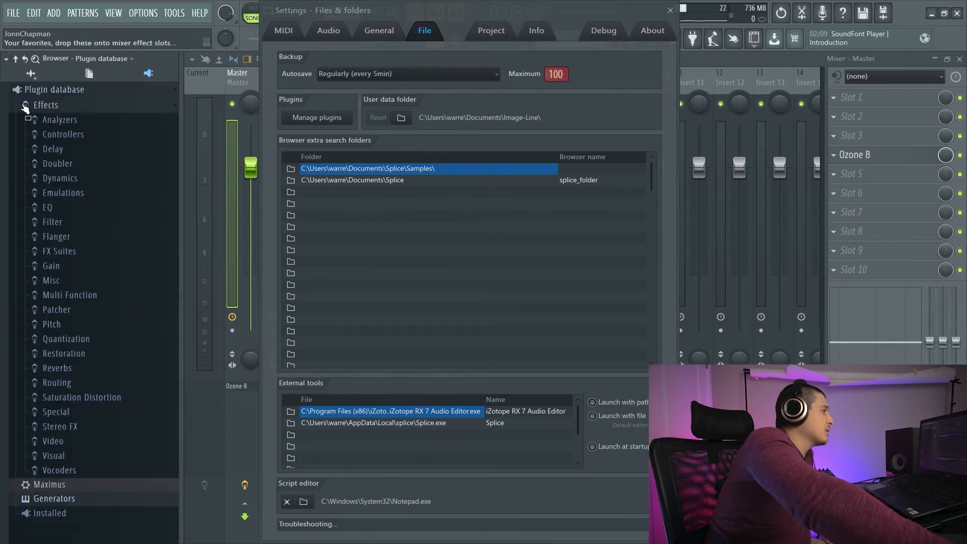
click(24, 104)
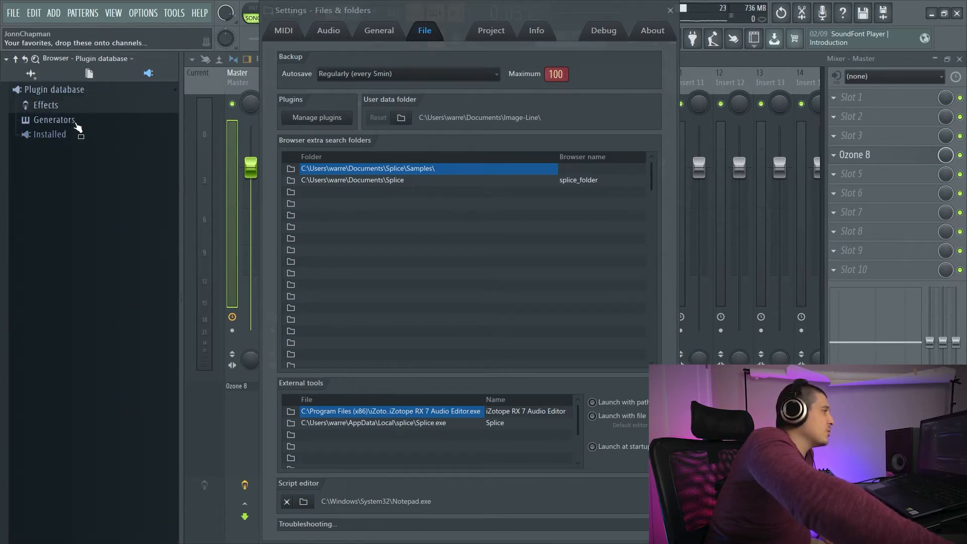
click(53, 12)
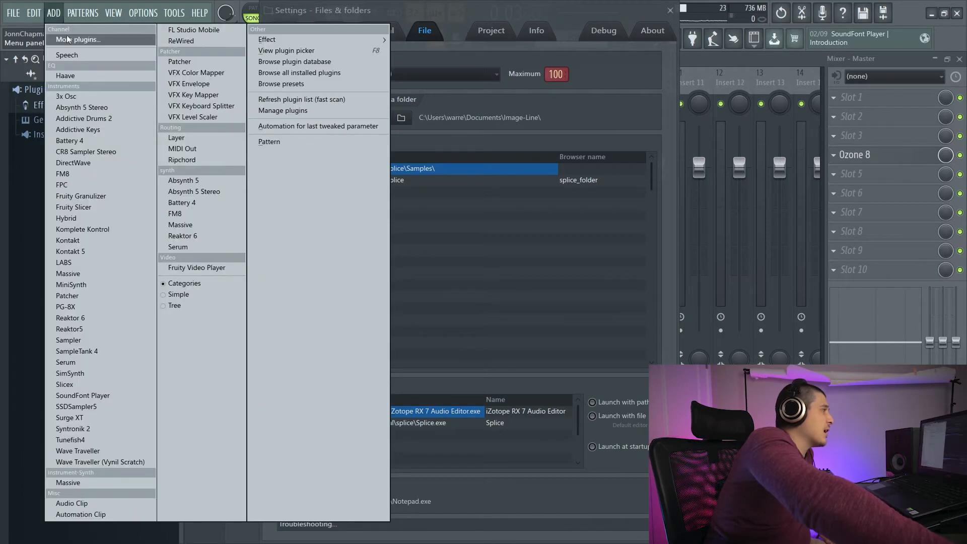
click(282, 111)
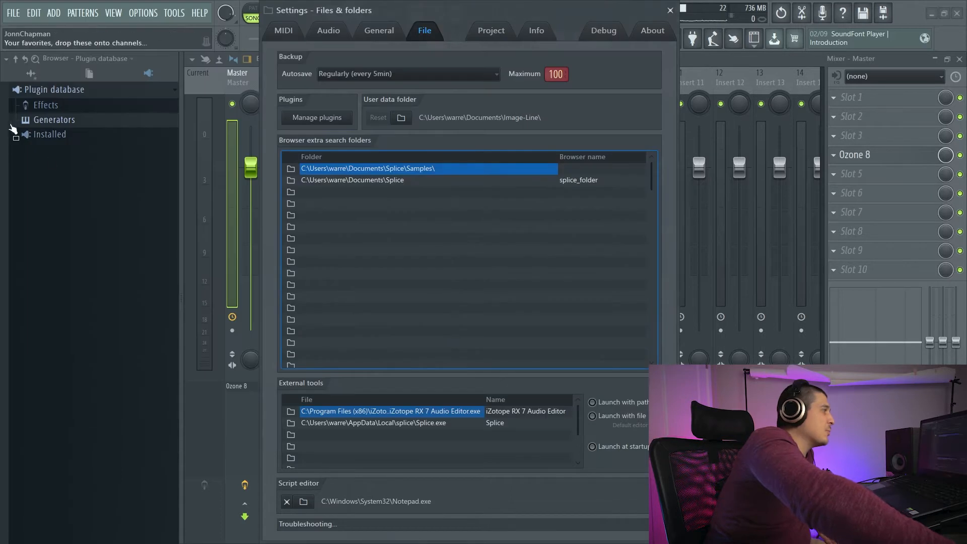
right_click(54, 119)
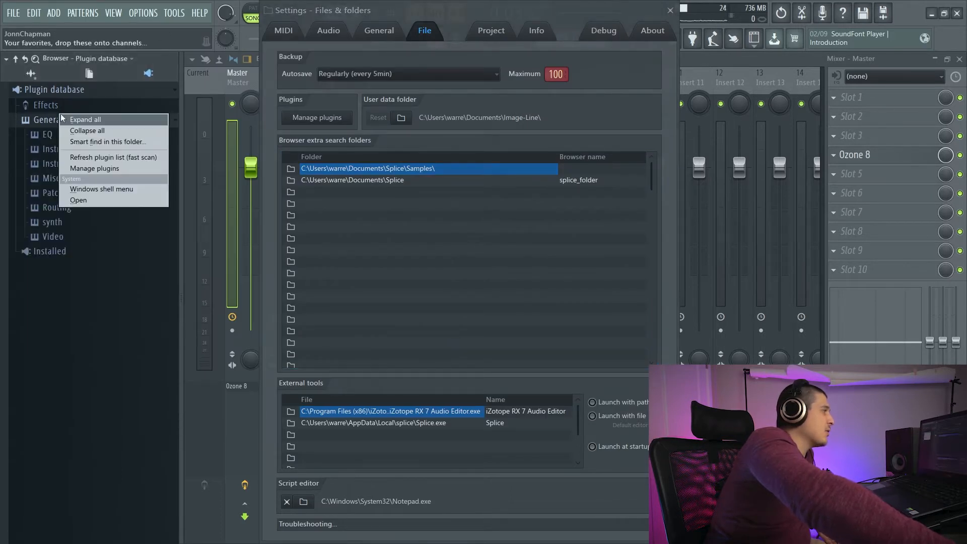
click(77, 200)
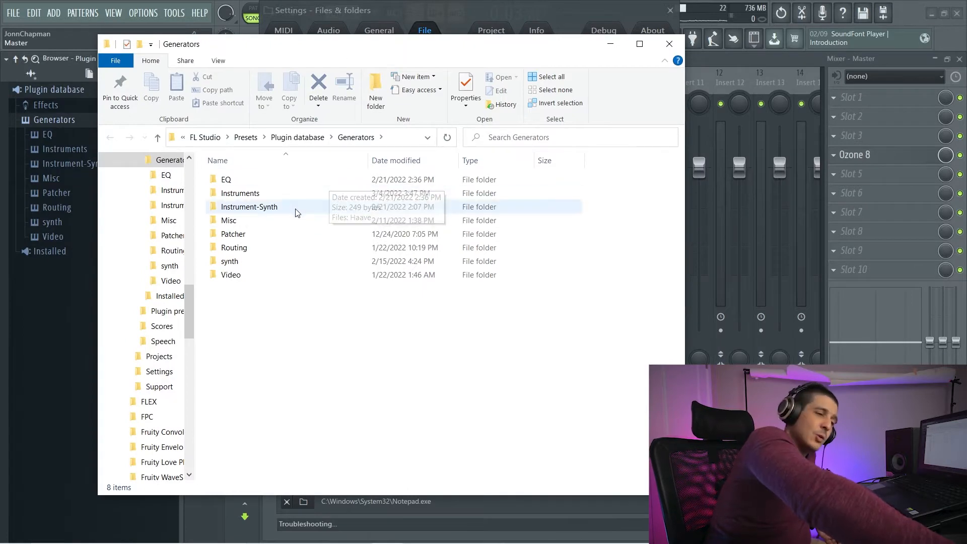
Step: Select the Instruments subfolder, then close the Generators folder window
double_click(240, 194)
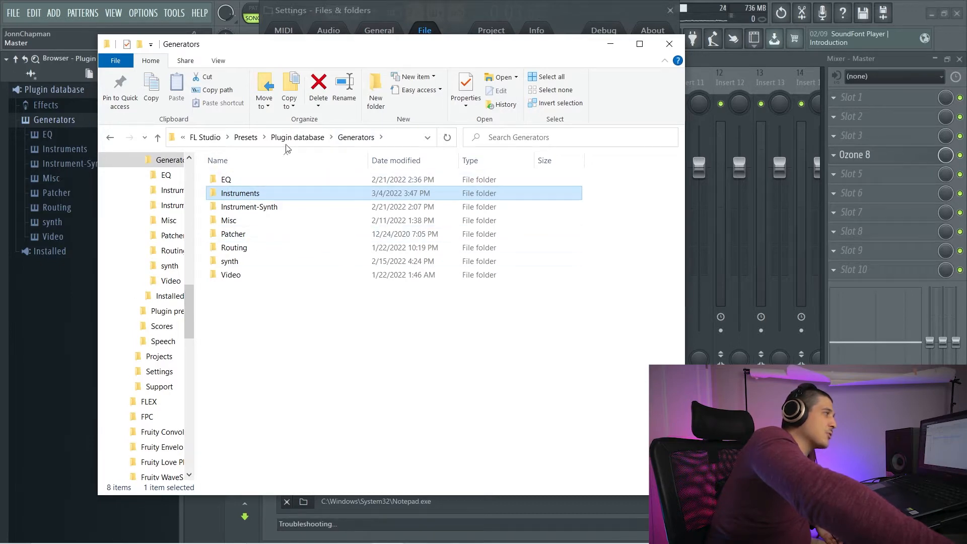
mouse_move(548, 76)
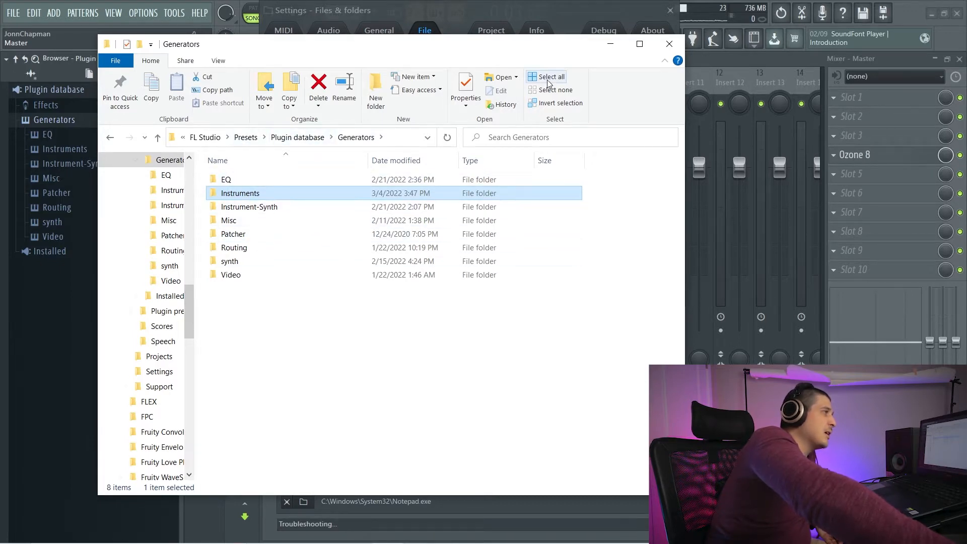
click(669, 43)
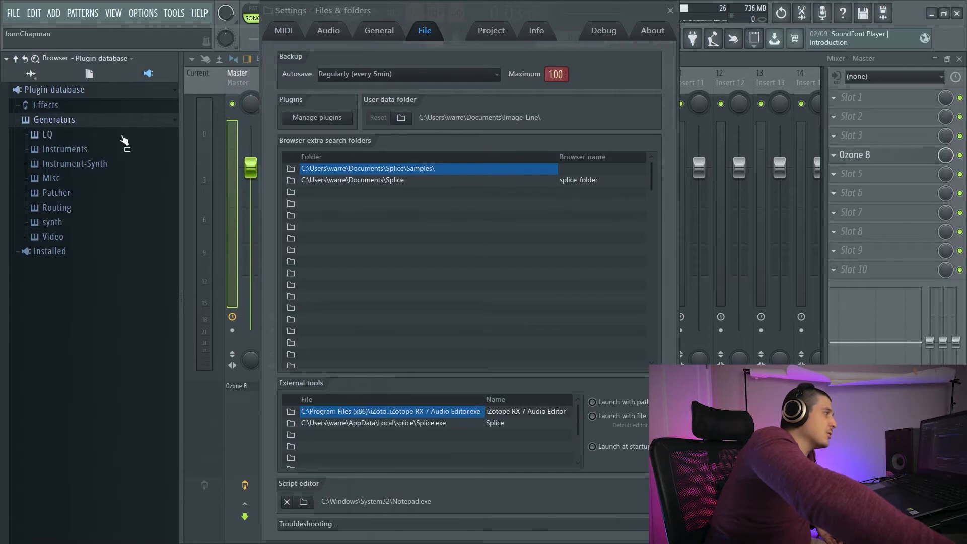
Step: Collapse Generators, expand Effects and FX Suites, and open the FX Suites folder on disk
click(25, 134)
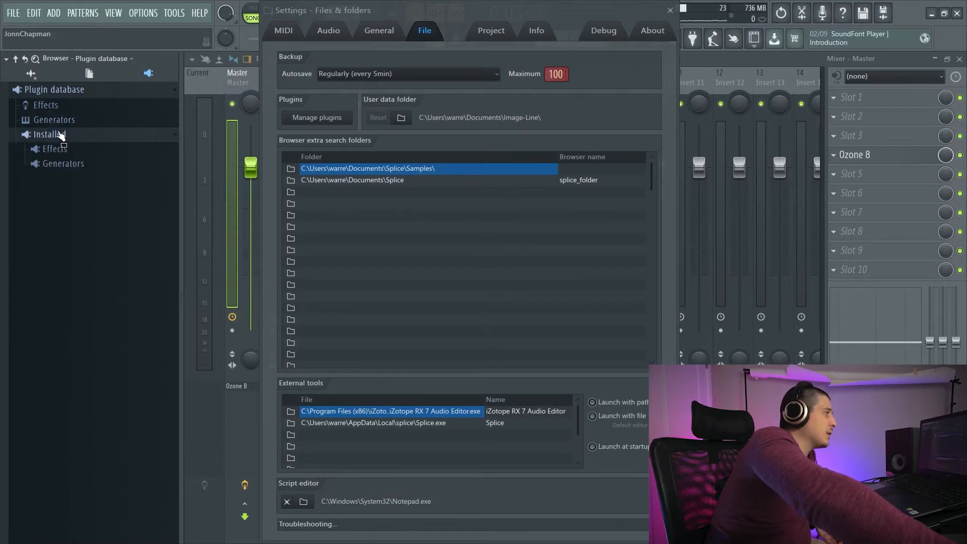
click(45, 104)
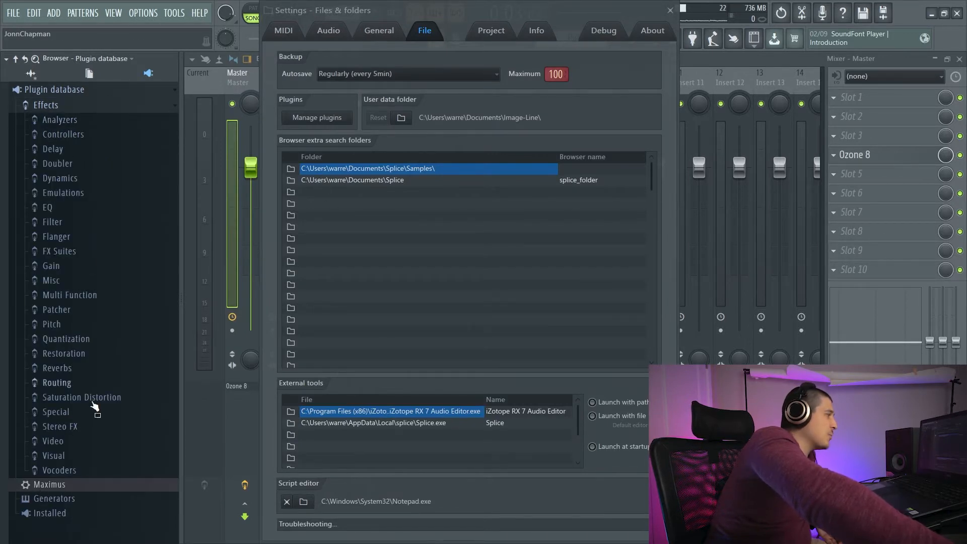
click(58, 251)
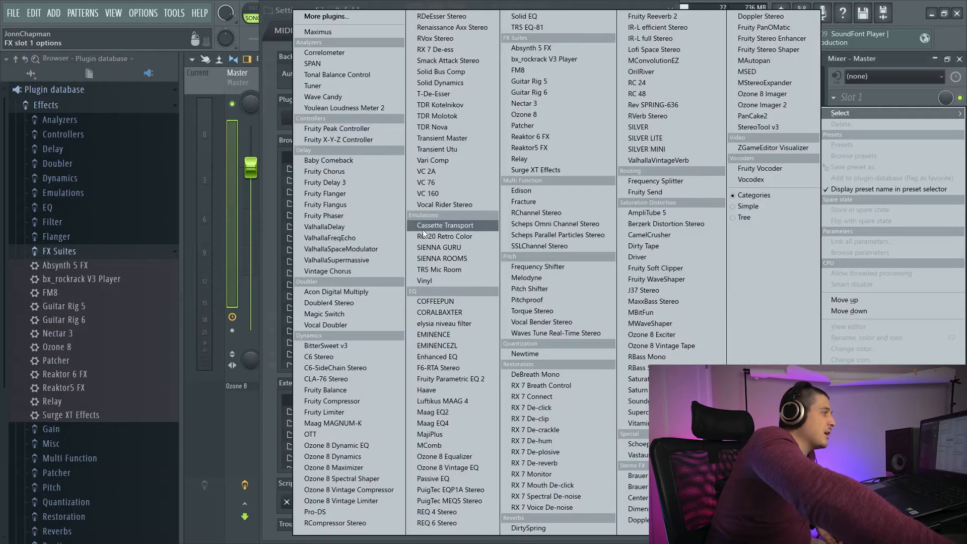
mouse_move(517, 70)
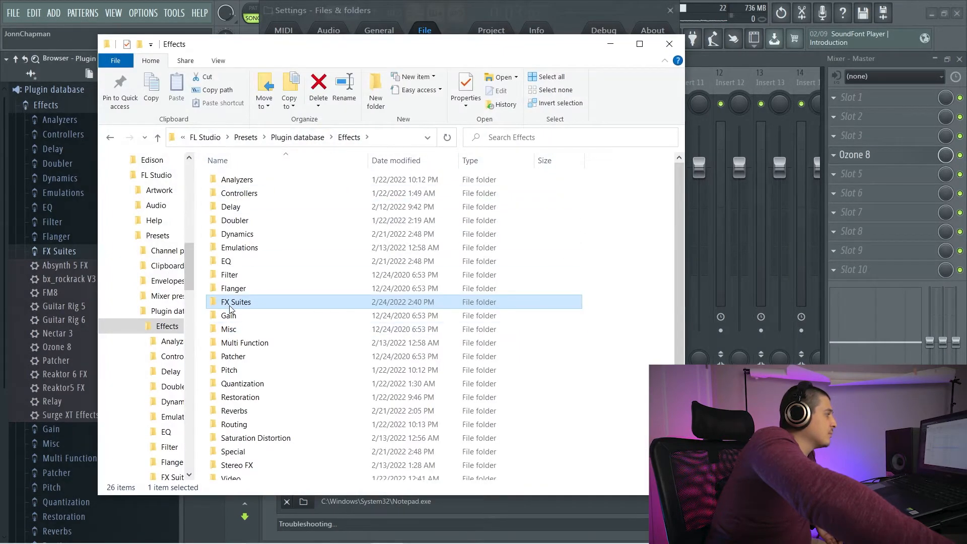
double_click(234, 301)
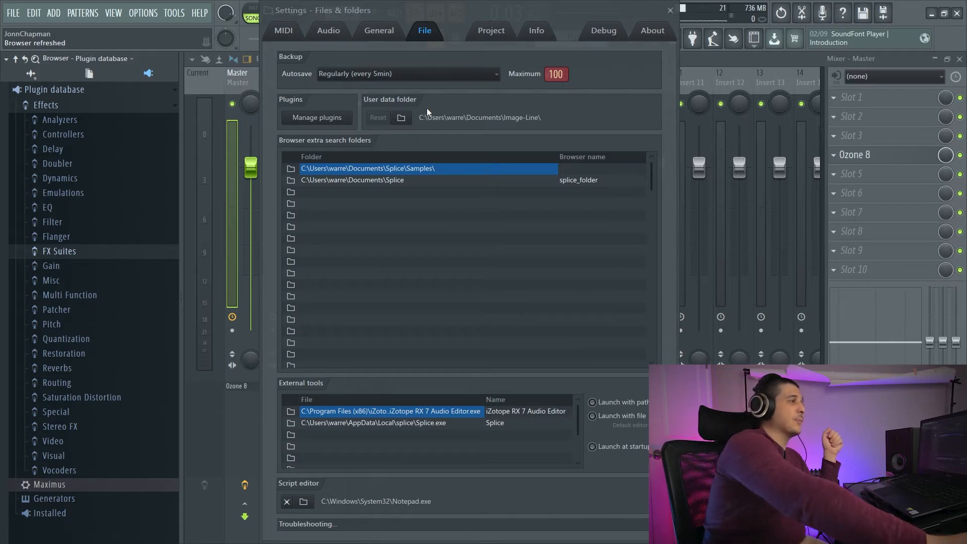
mouse_move(588, 108)
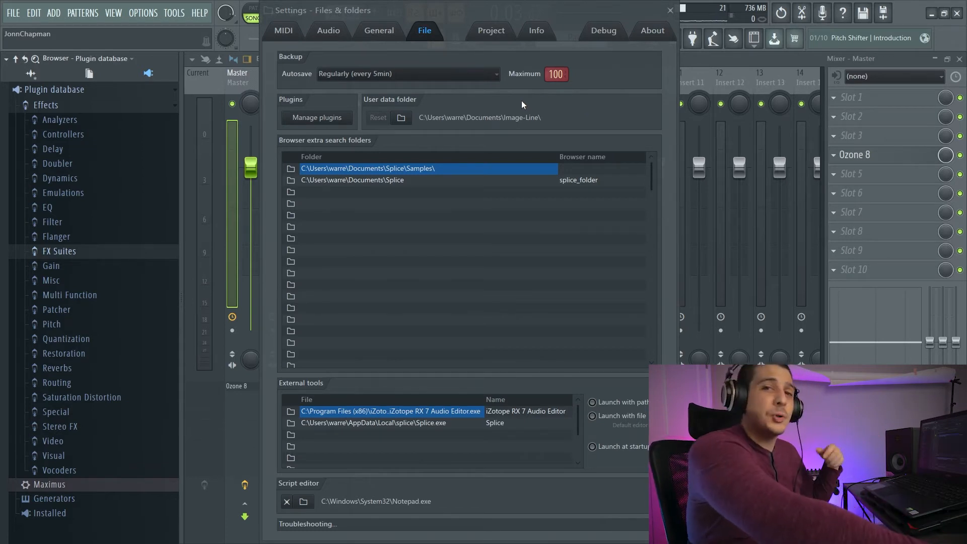
mouse_move(400, 117)
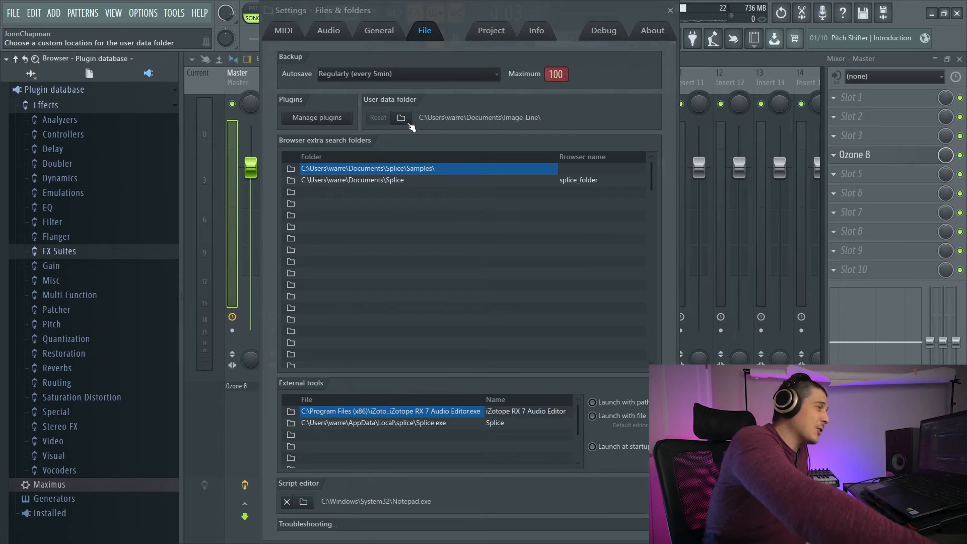
click(400, 117)
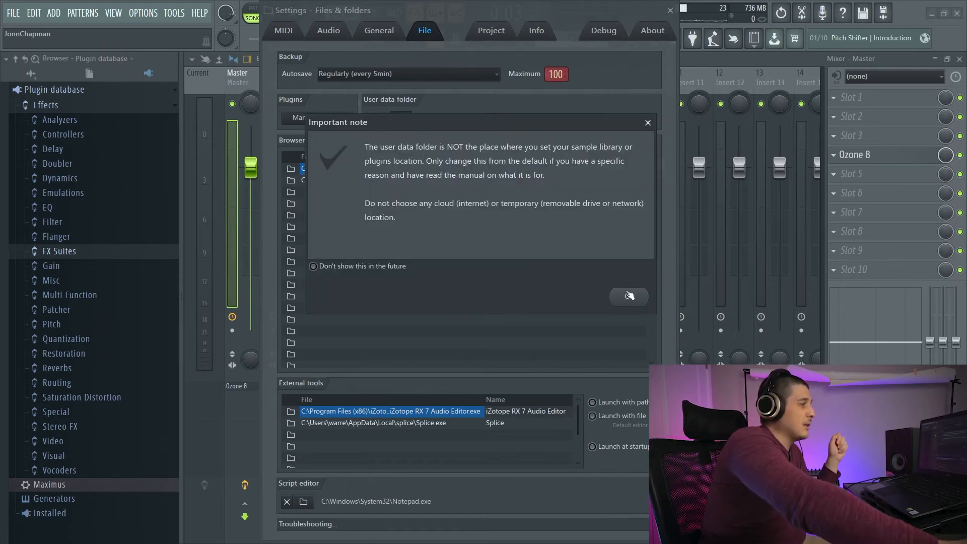
click(627, 295)
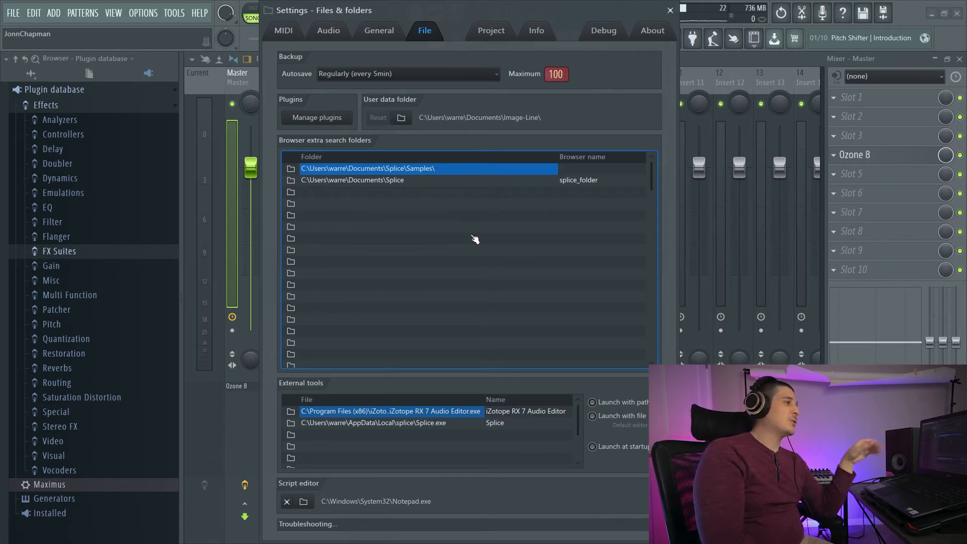
mouse_move(452, 216)
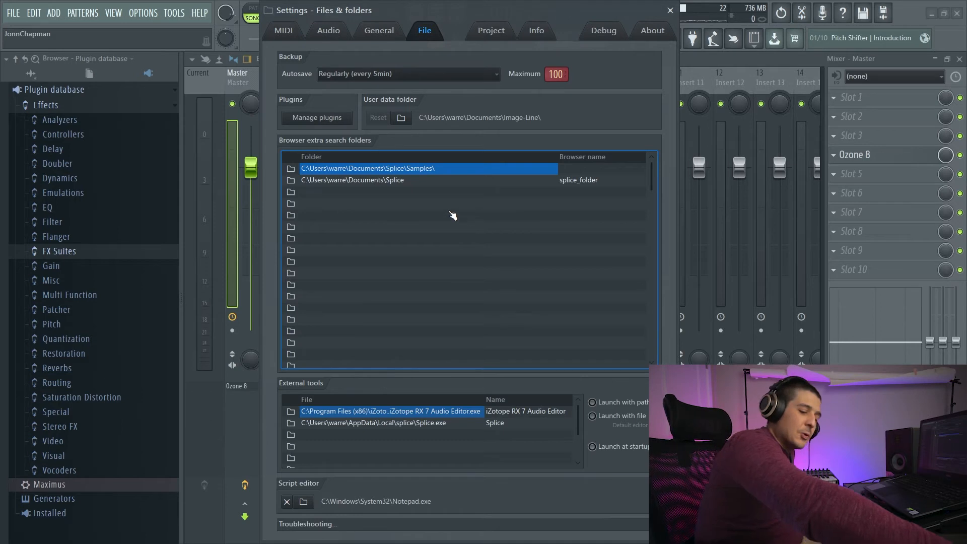
mouse_move(320, 222)
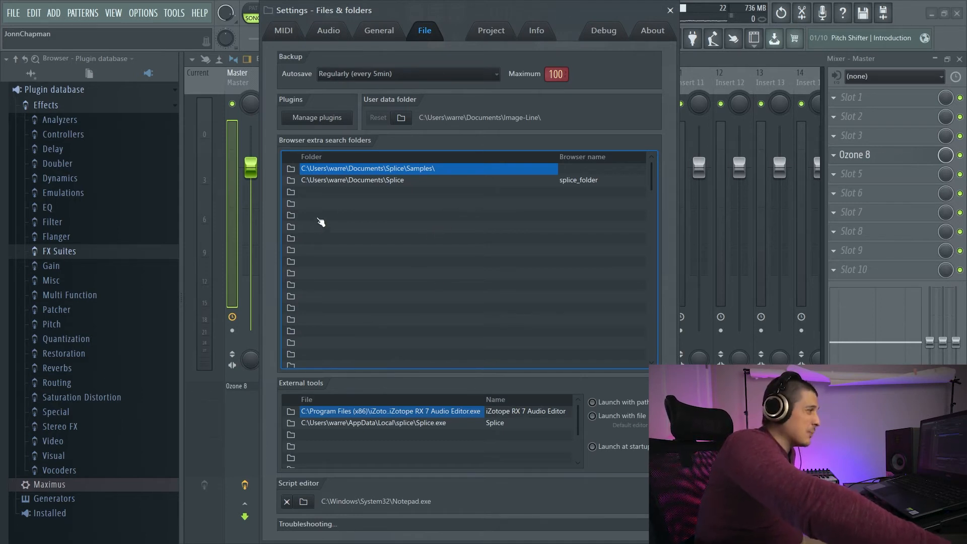
mouse_move(350, 247)
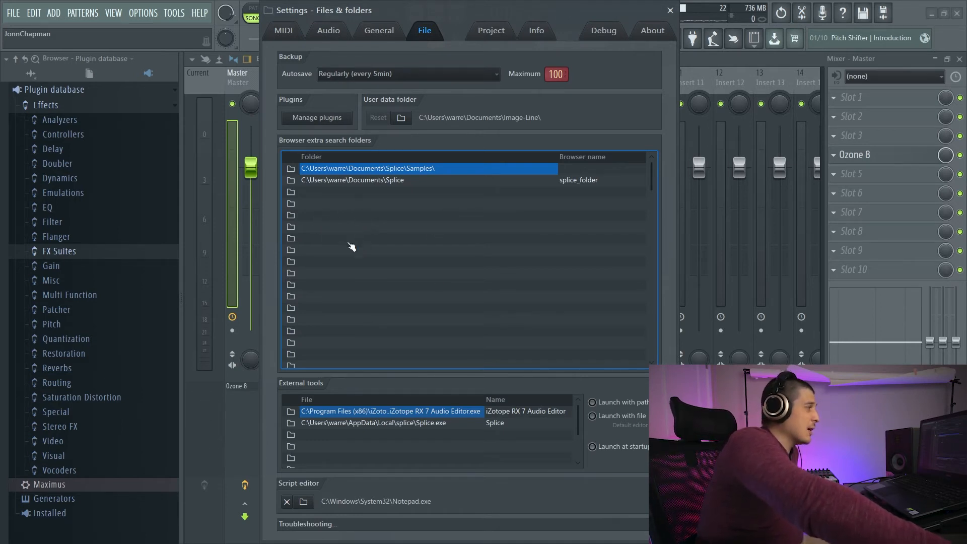
Step: Switch the browser to All, select splice_folder and rename its browser name to 'batman'
click(45, 103)
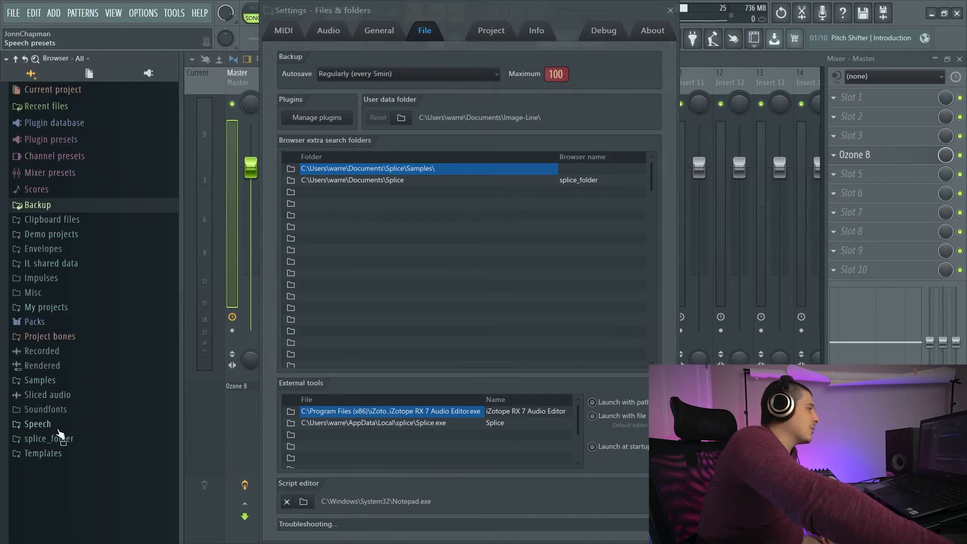
click(49, 438)
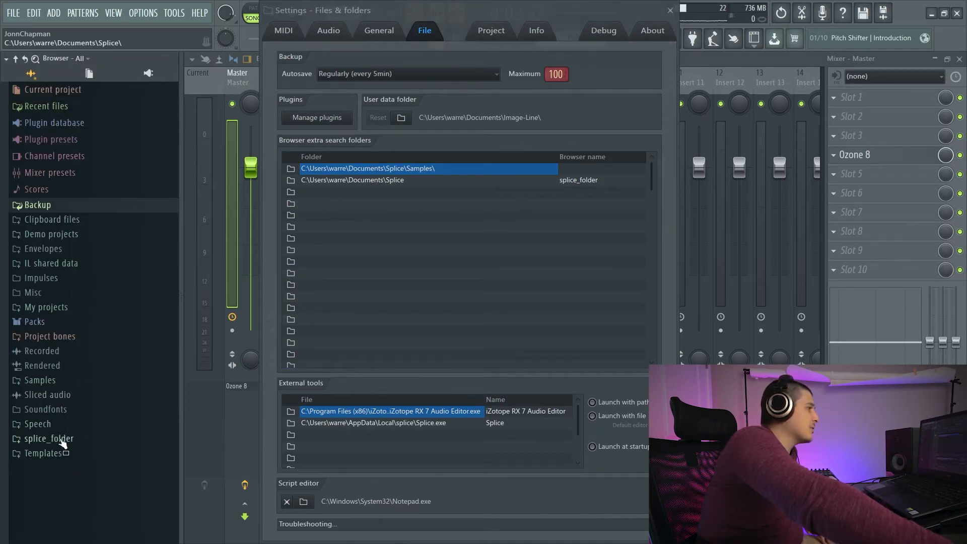
click(583, 168)
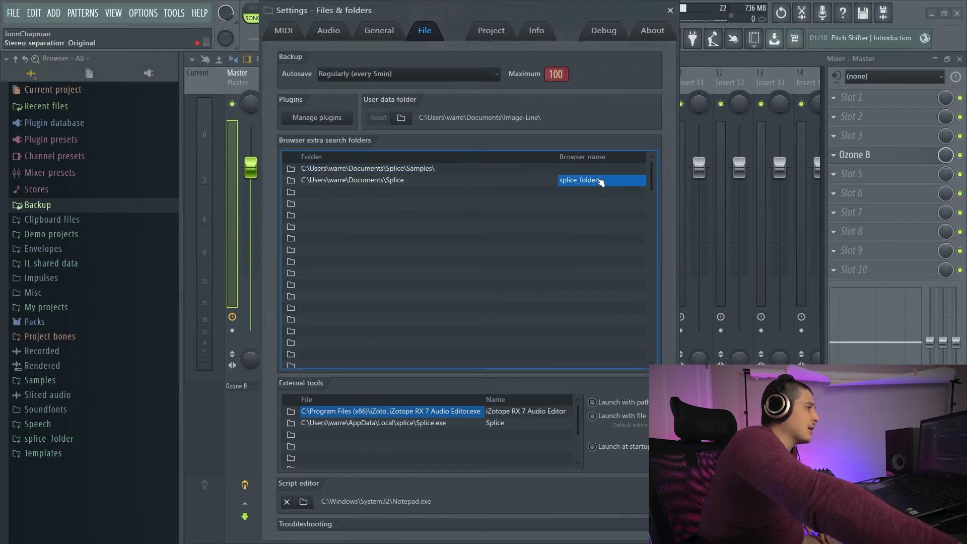
text(batman)
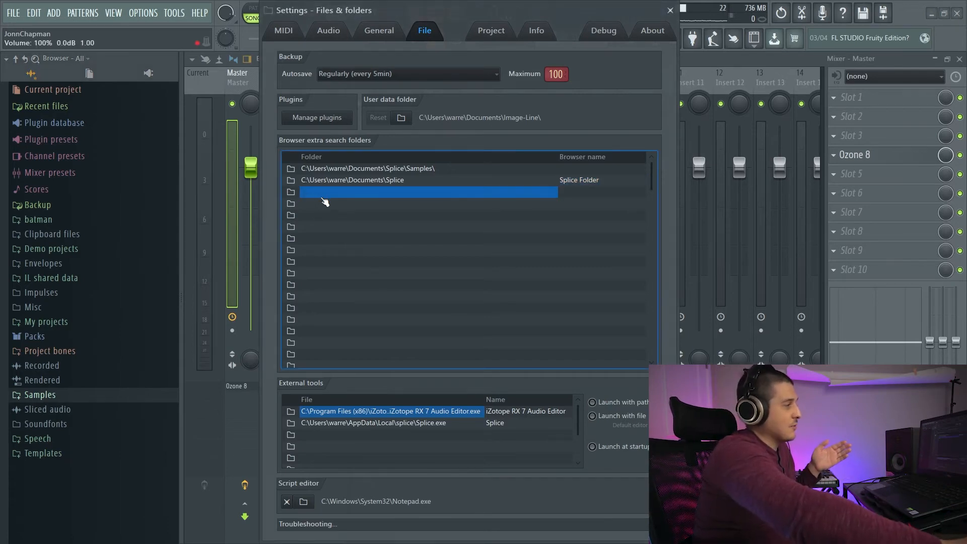
mouse_move(336, 211)
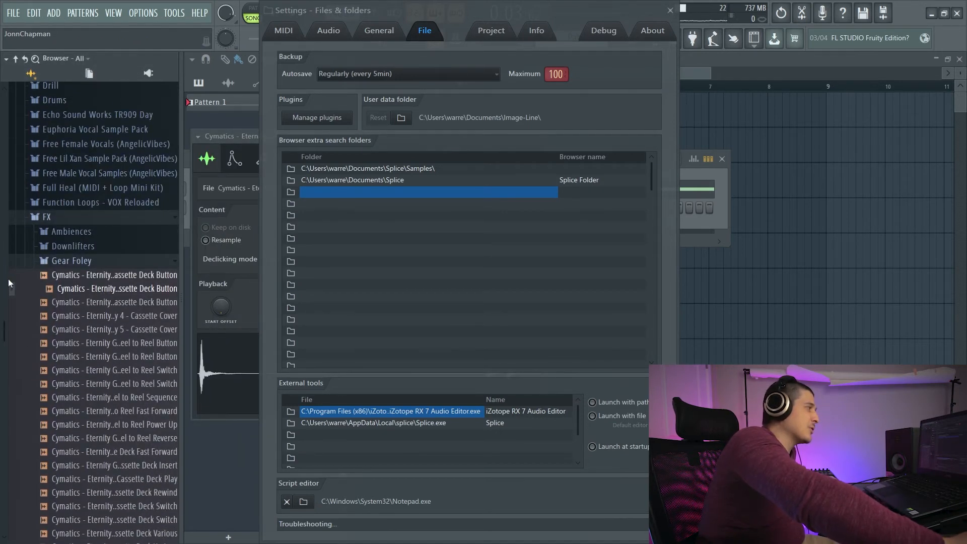
Step: Scroll the browser through My Packs toward the FX Gear Foley Cymatics samples
scroll(up, 3)
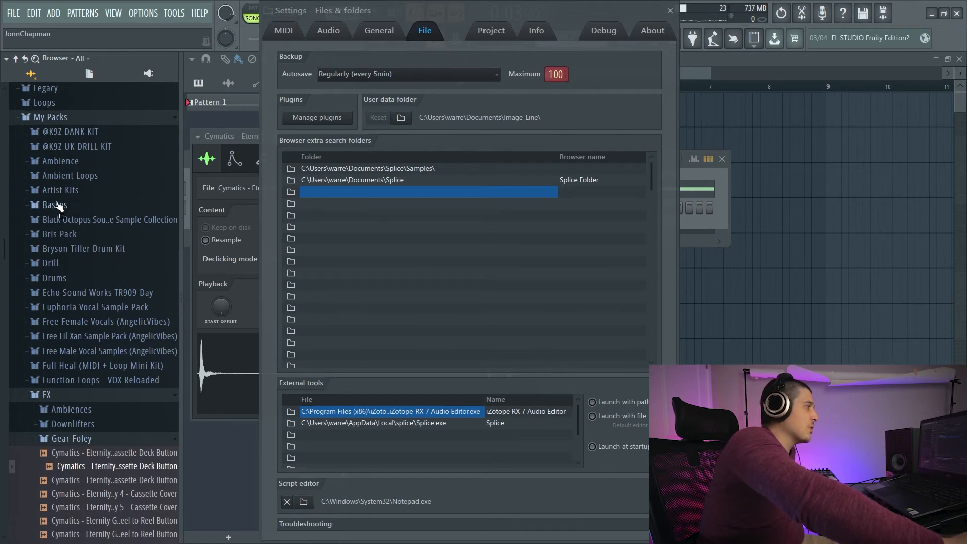
mouse_move(31, 479)
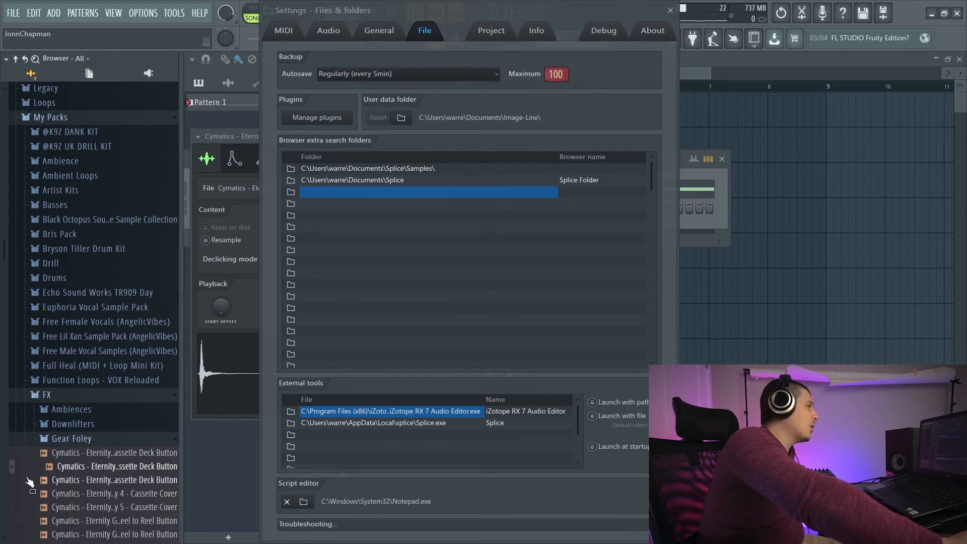
scroll(down, 3)
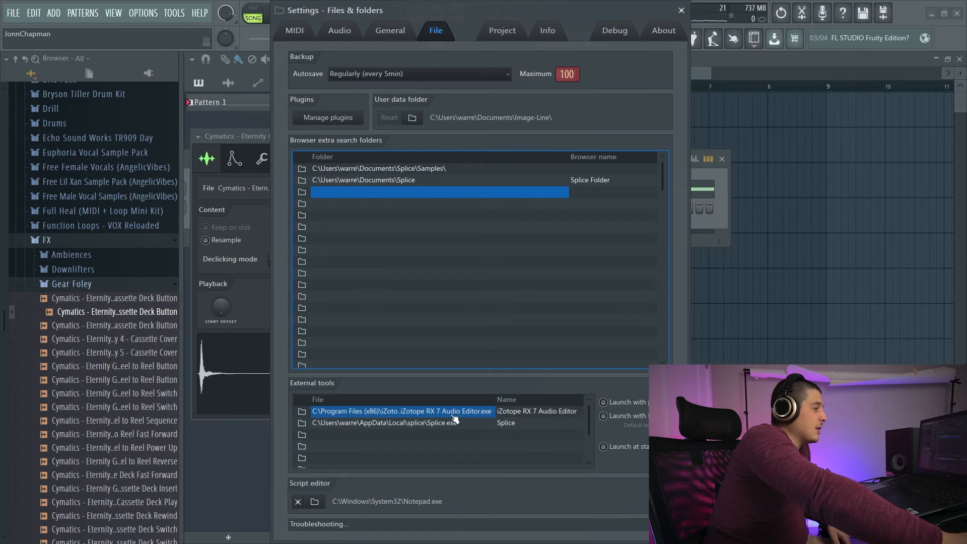
mouse_move(363, 422)
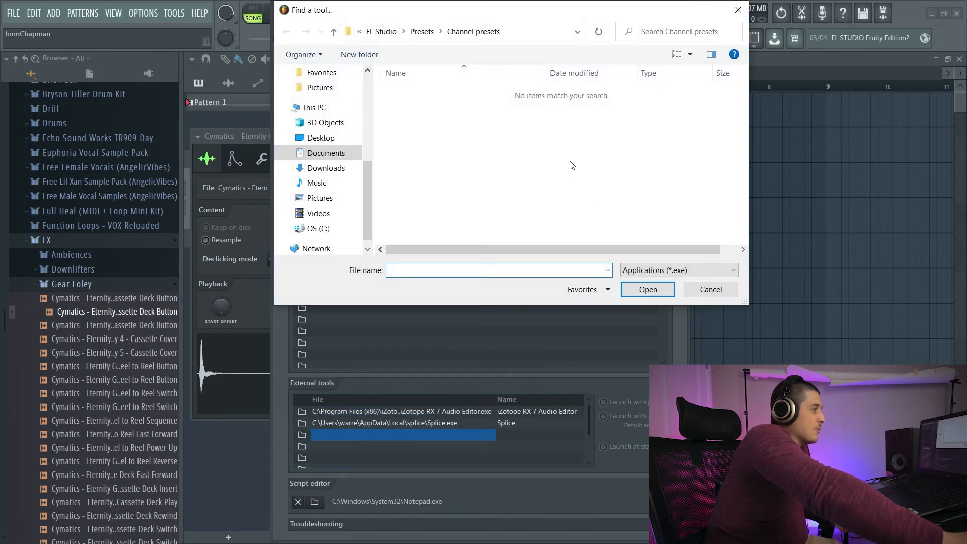
click(710, 289)
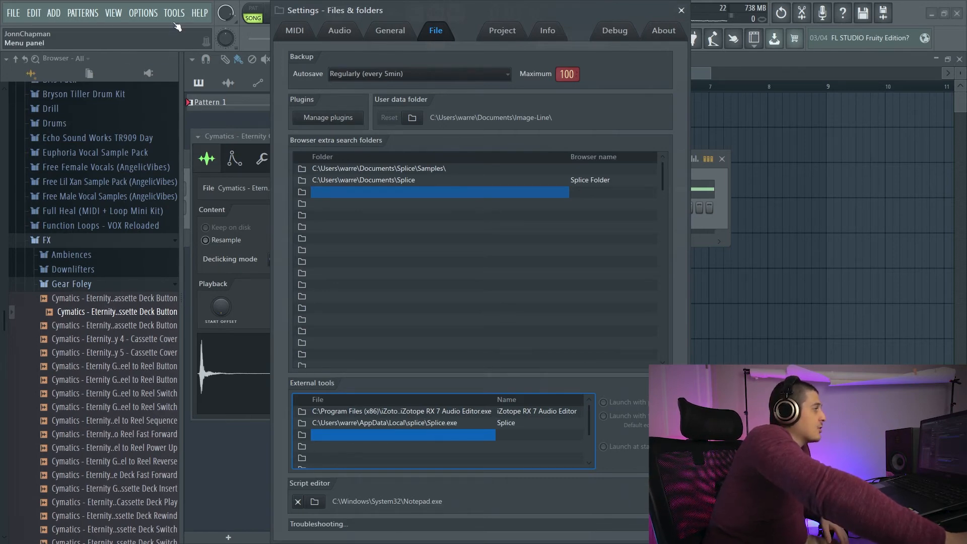
click(173, 12)
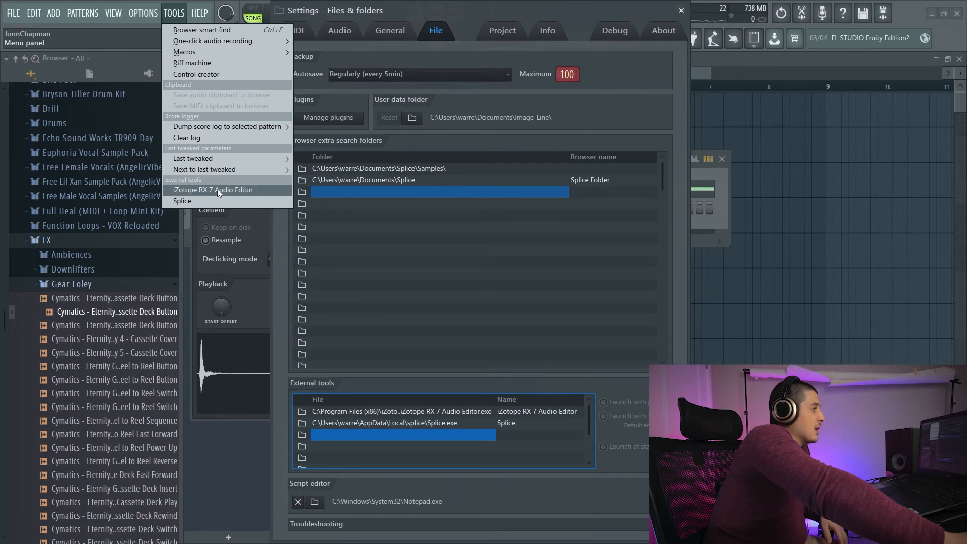
mouse_move(197, 198)
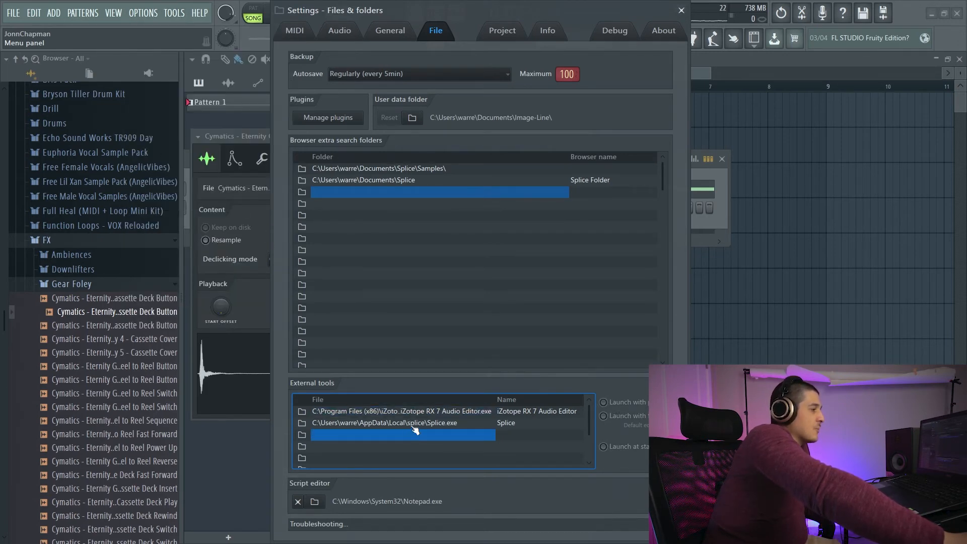
click(400, 422)
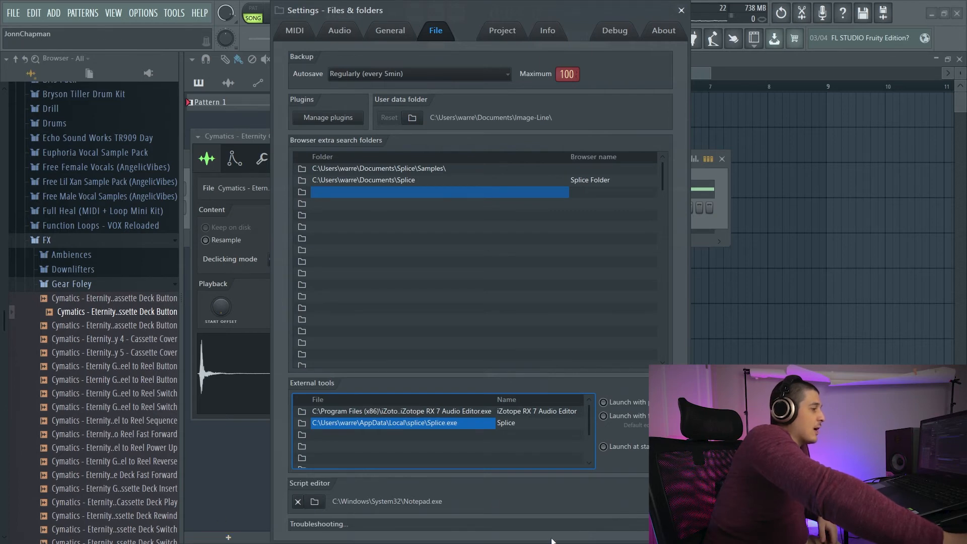
click(175, 12)
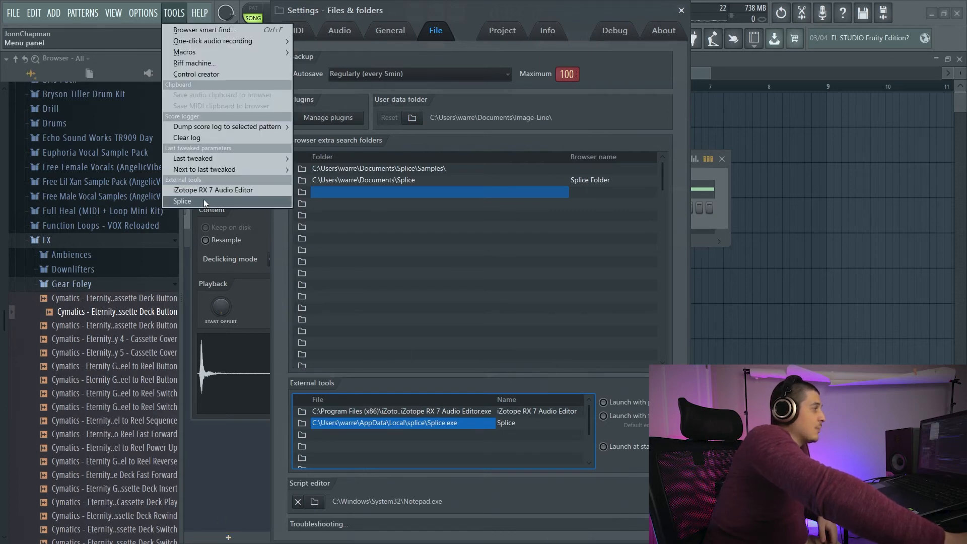
click(183, 201)
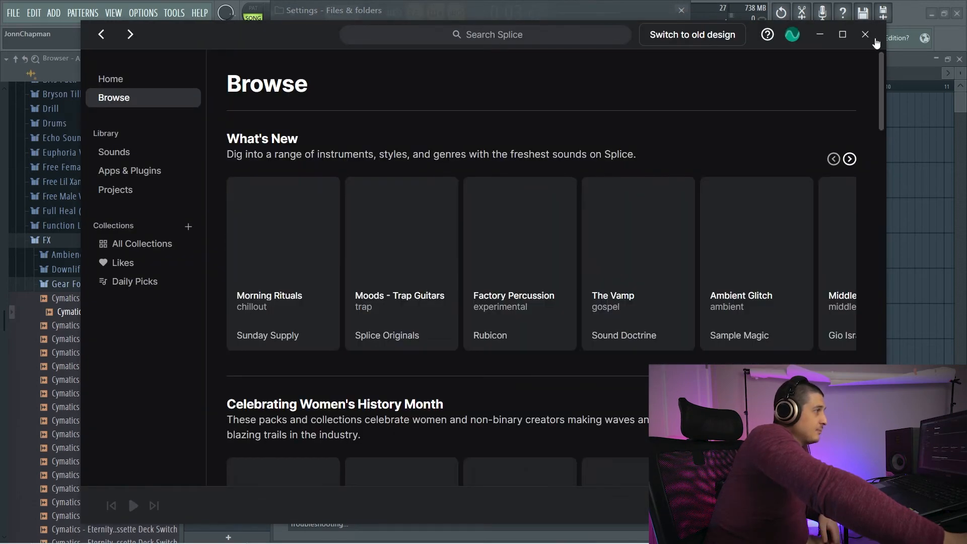
click(864, 35)
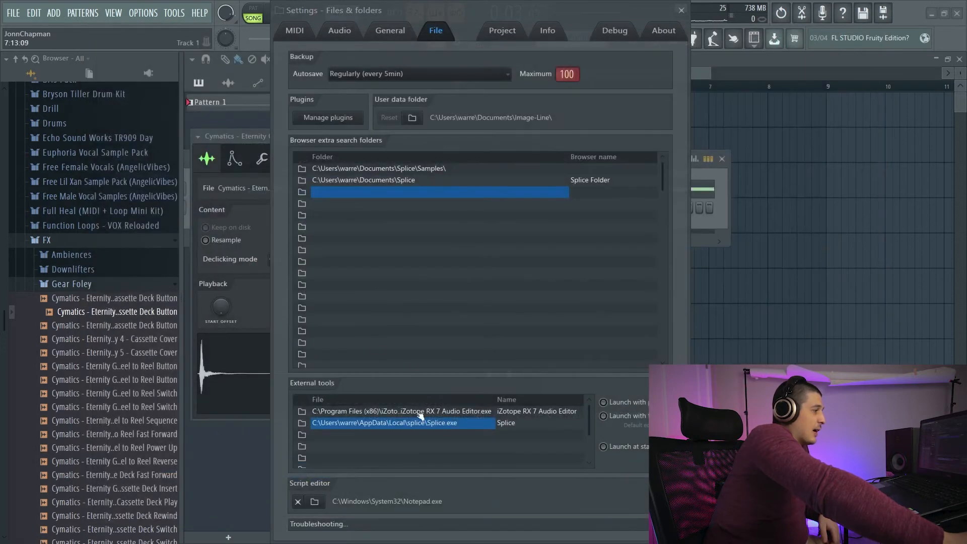
click(174, 12)
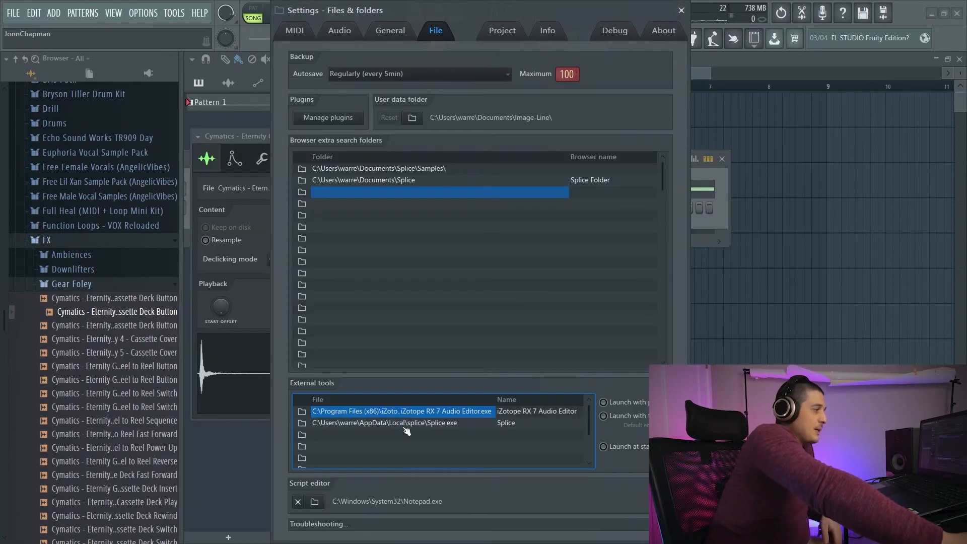
mouse_move(601, 374)
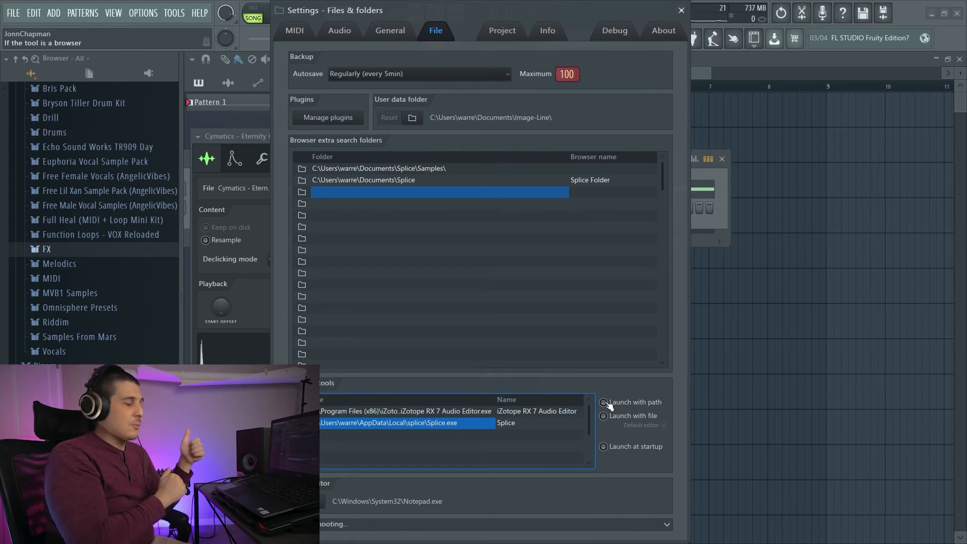
Step: Enable Launch with file for iZotope RX 7, check it appears for a Melodics sample and its waveform, then untick it
click(400, 411)
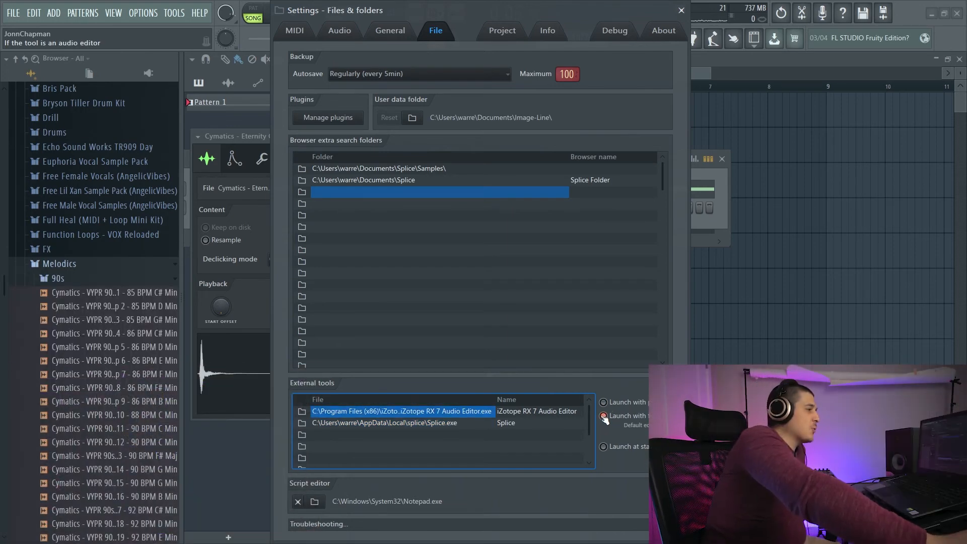
right_click(73, 333)
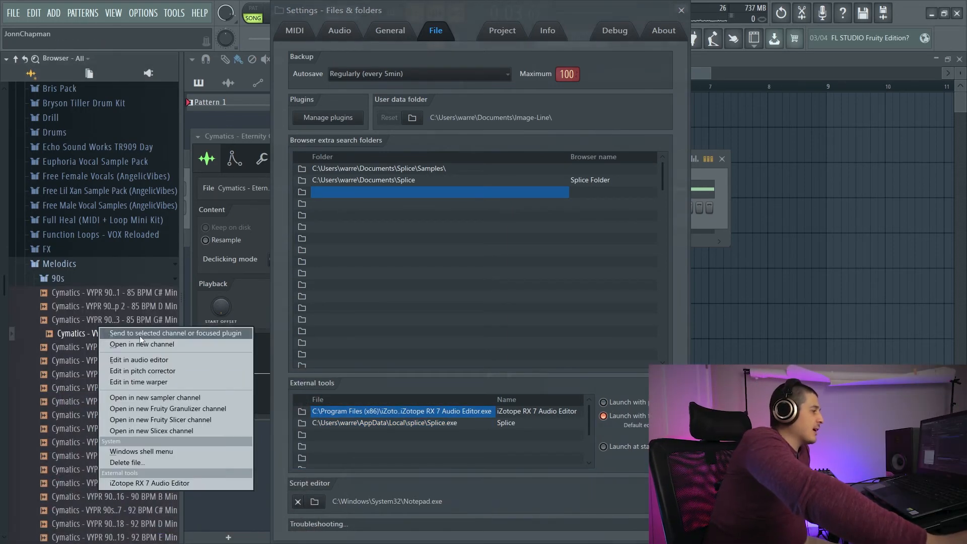
mouse_move(134, 475)
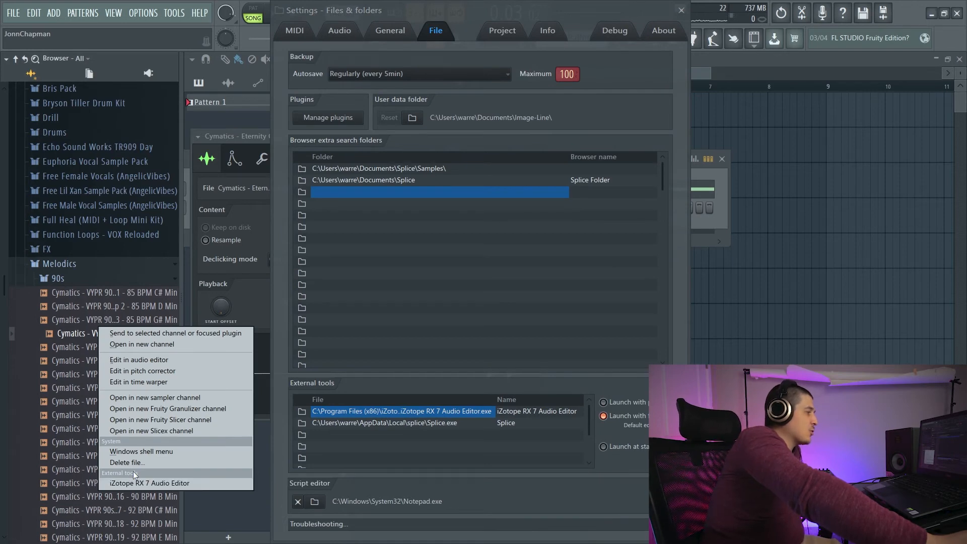
mouse_move(149, 483)
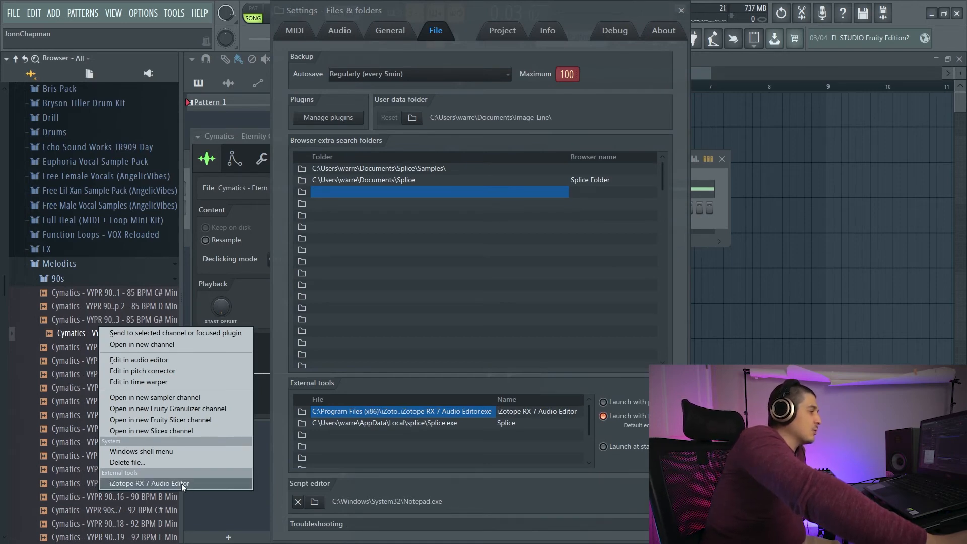
mouse_move(592, 416)
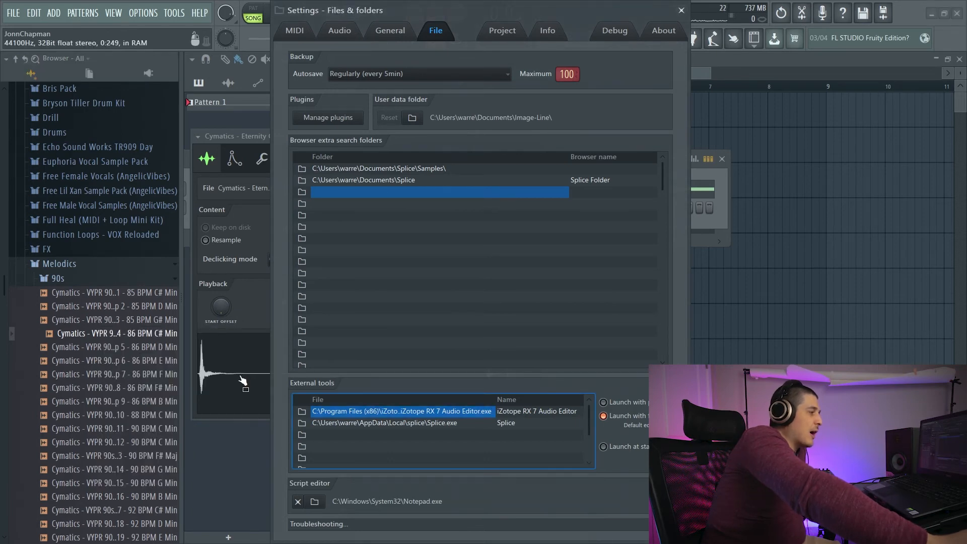
right_click(240, 375)
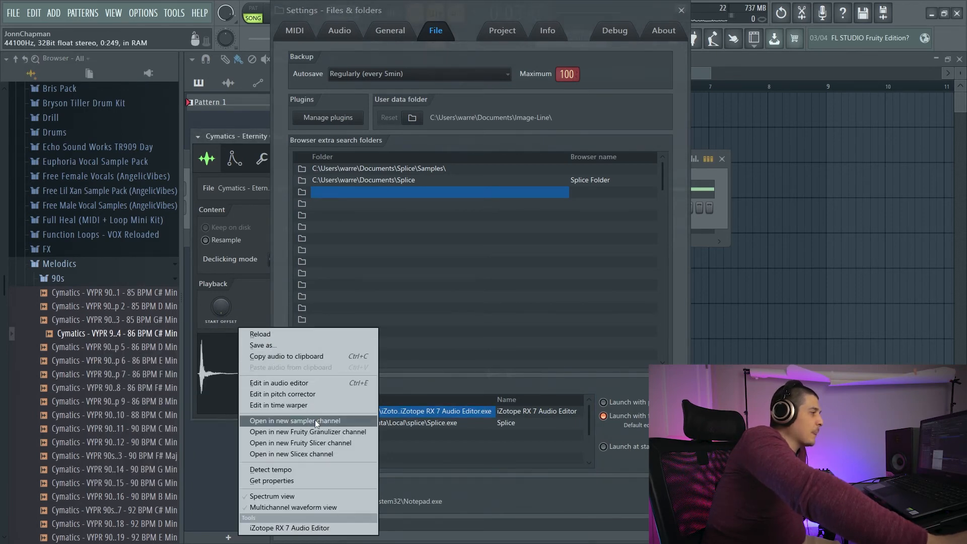
mouse_move(293, 443)
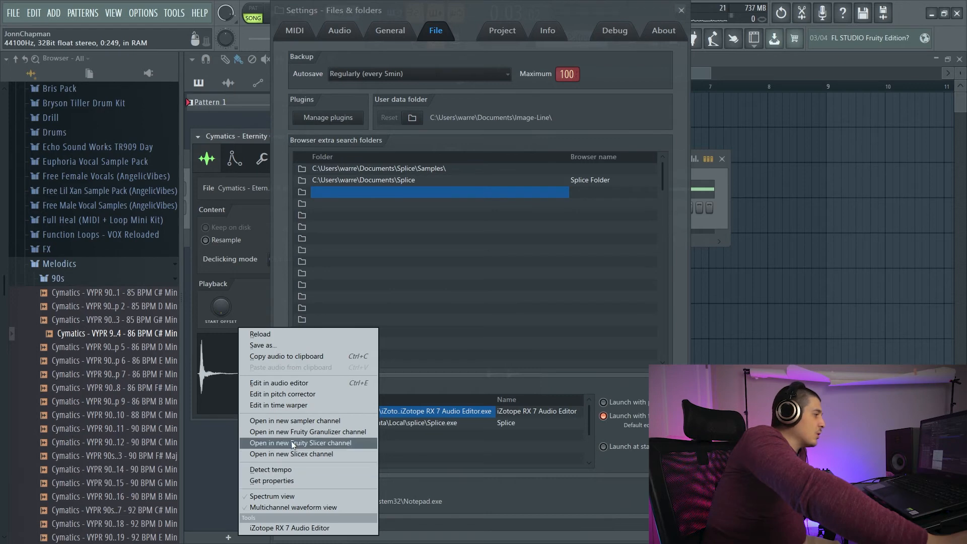
mouse_move(278, 383)
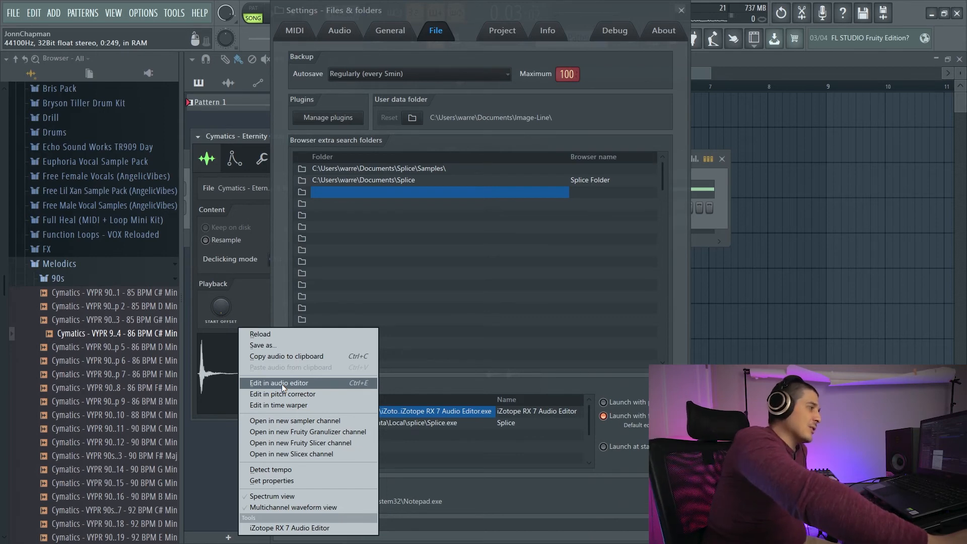
mouse_move(281, 393)
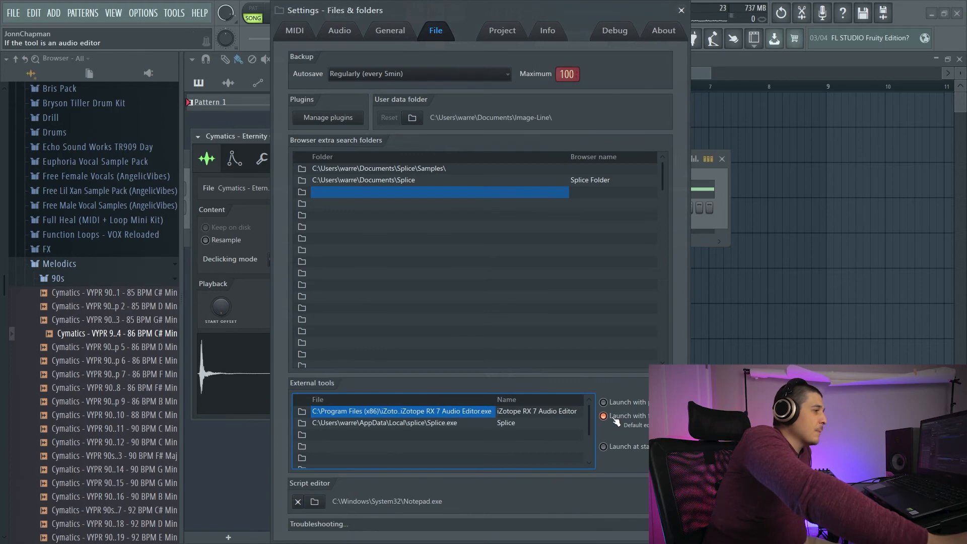
click(603, 446)
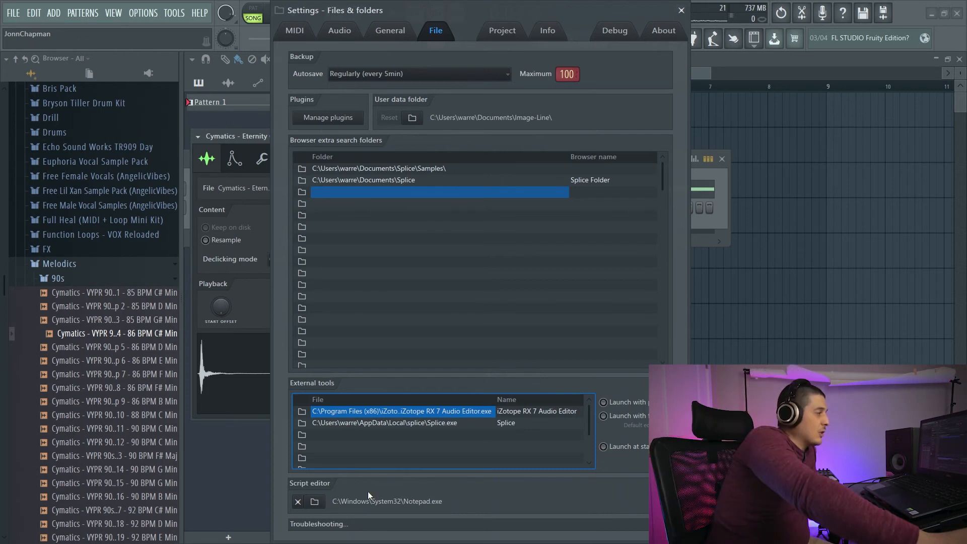
mouse_move(375, 498)
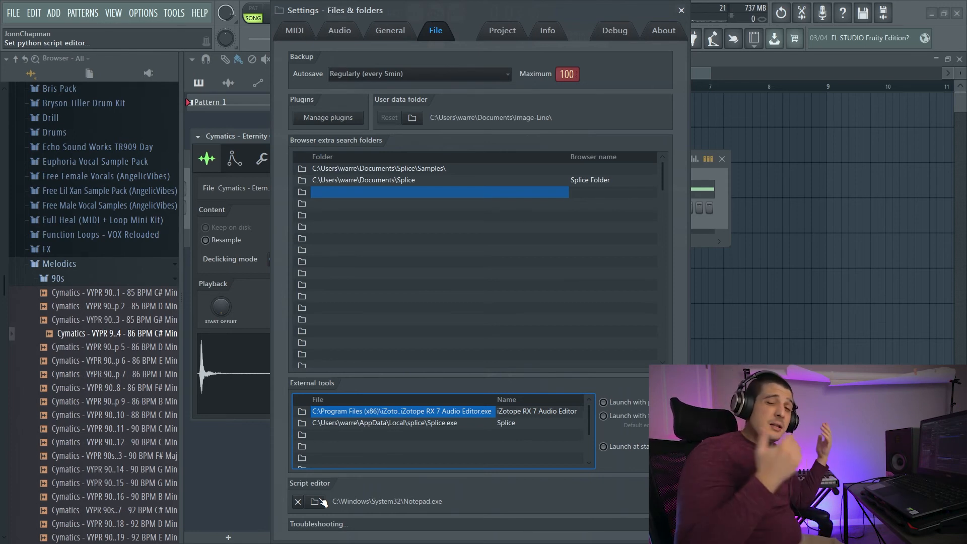
mouse_move(551, 527)
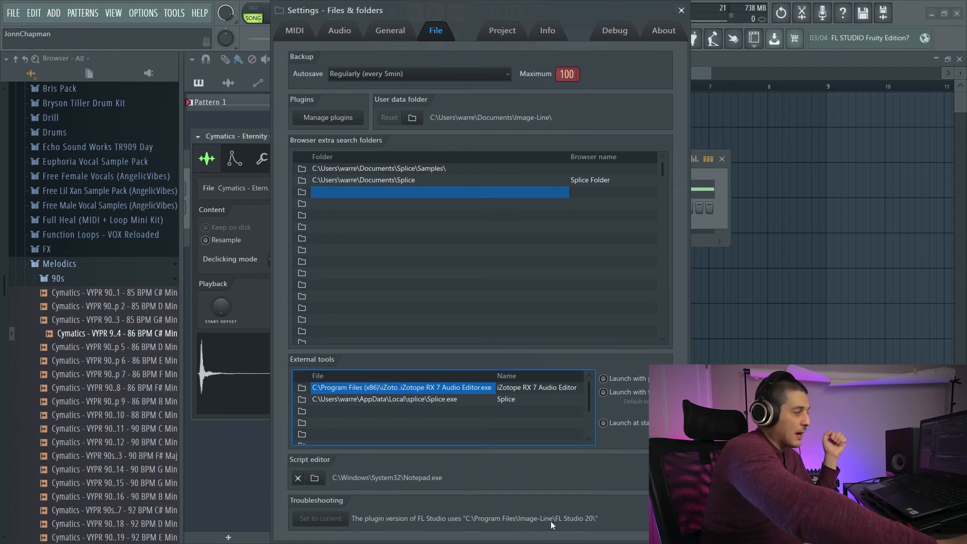
mouse_move(543, 517)
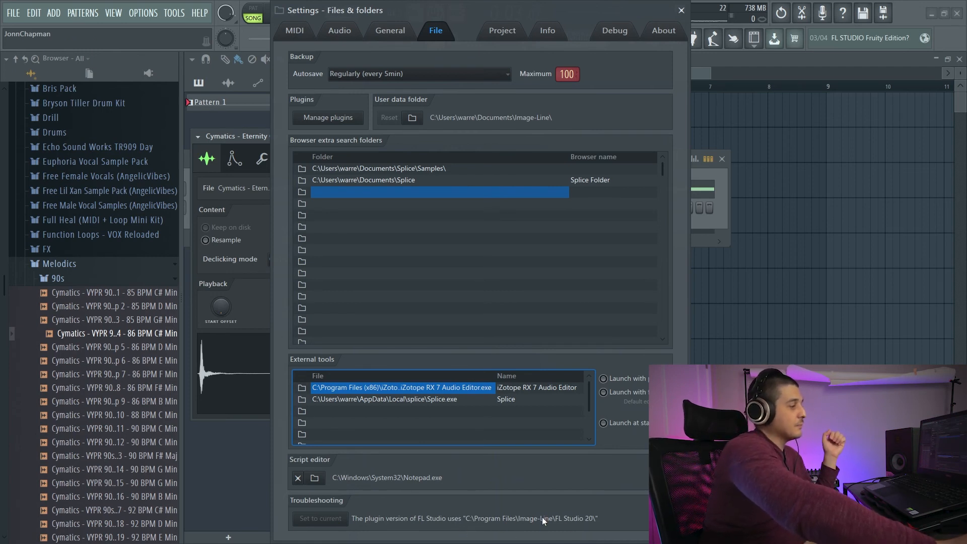